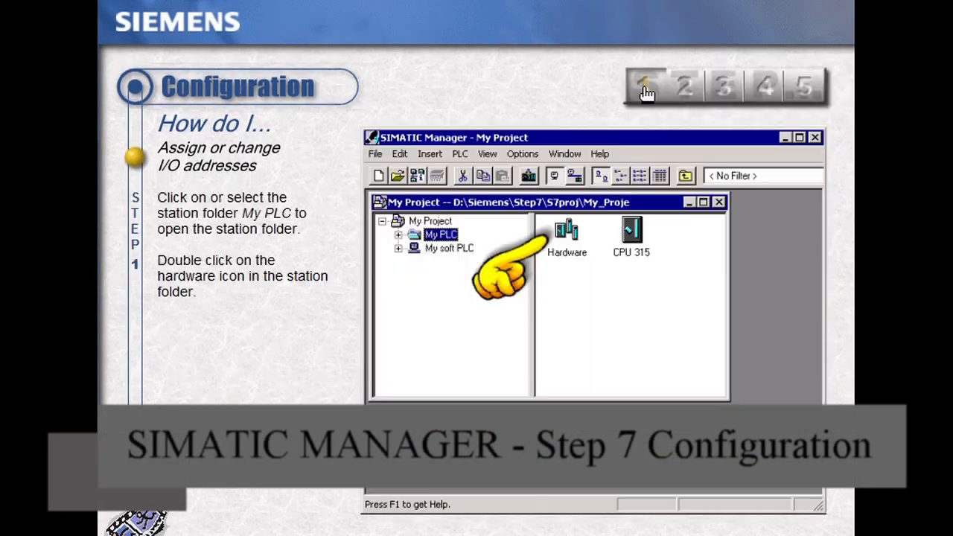
mouse_move(682, 95)
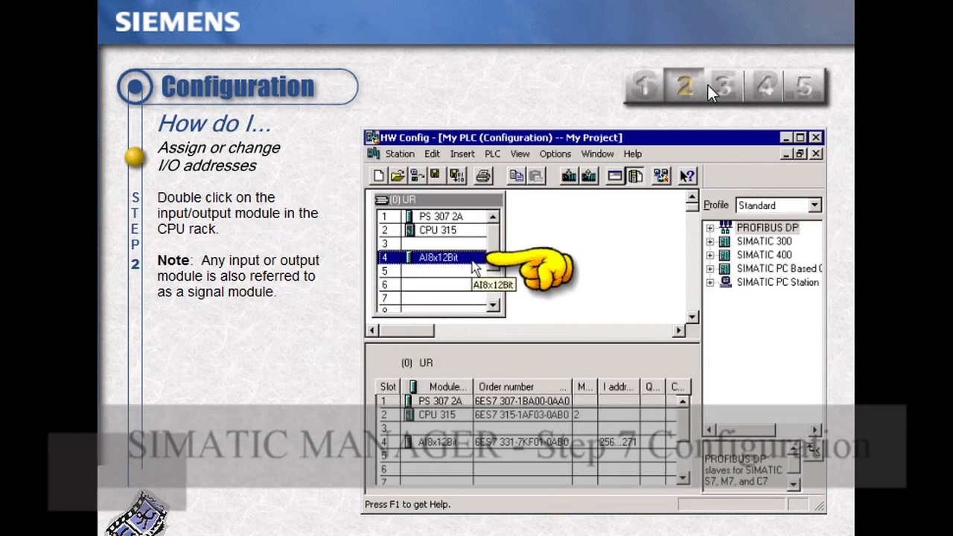
- Advance the I/O address tutorial through steps 3 and 4 to start the HW Config demo
double_click(438, 257)
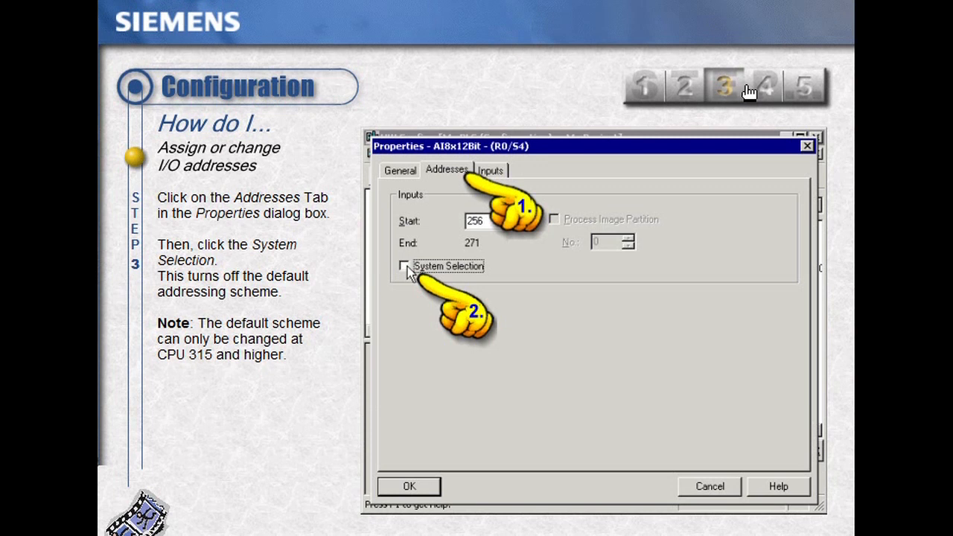
mouse_move(767, 91)
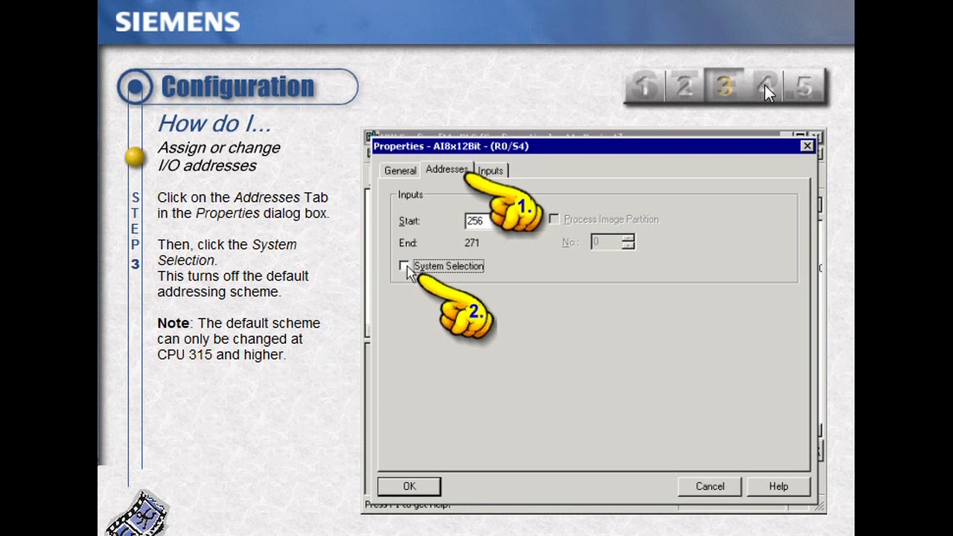
click(765, 84)
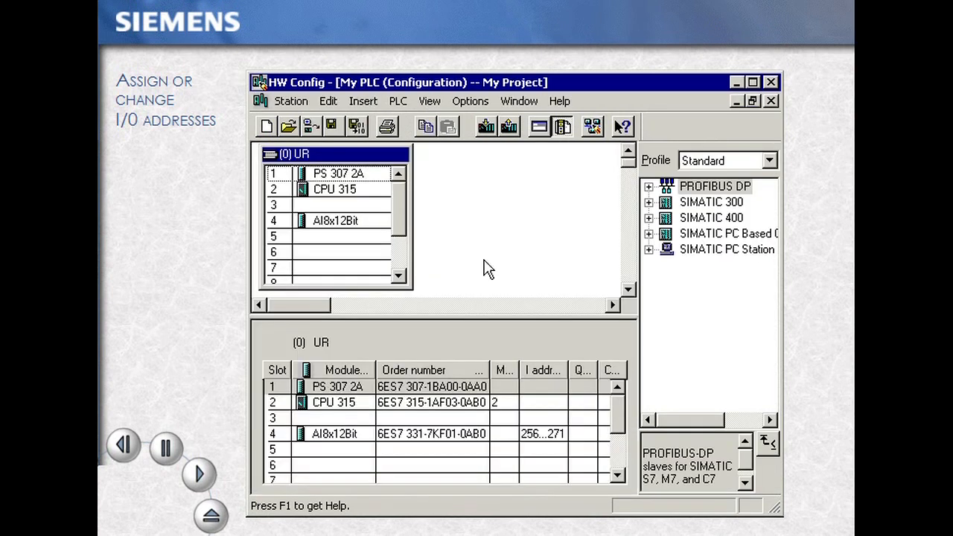
- Turn off System Selection and give the AI8x12Bit module input start address 280 (280...295)
click(335, 220)
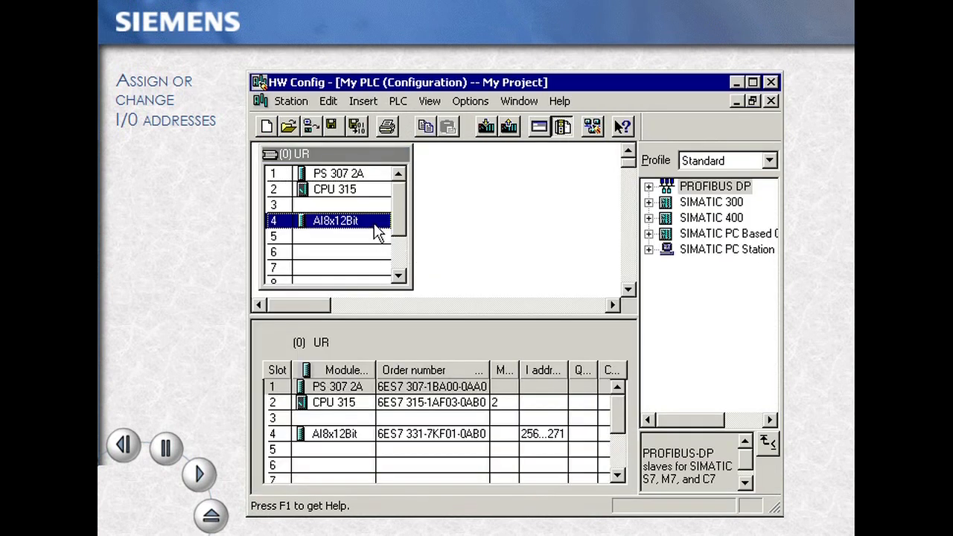
right_click(335, 220)
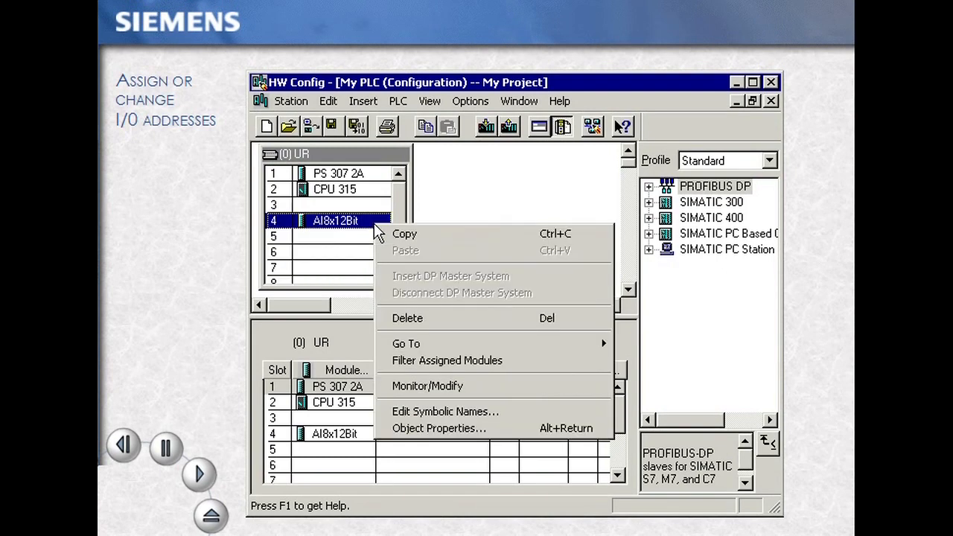
mouse_move(438, 428)
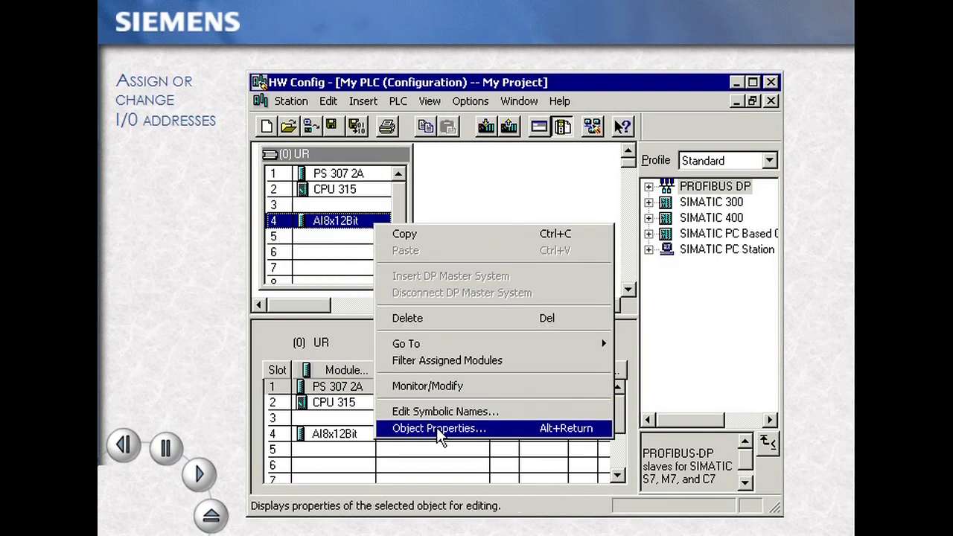
click(438, 428)
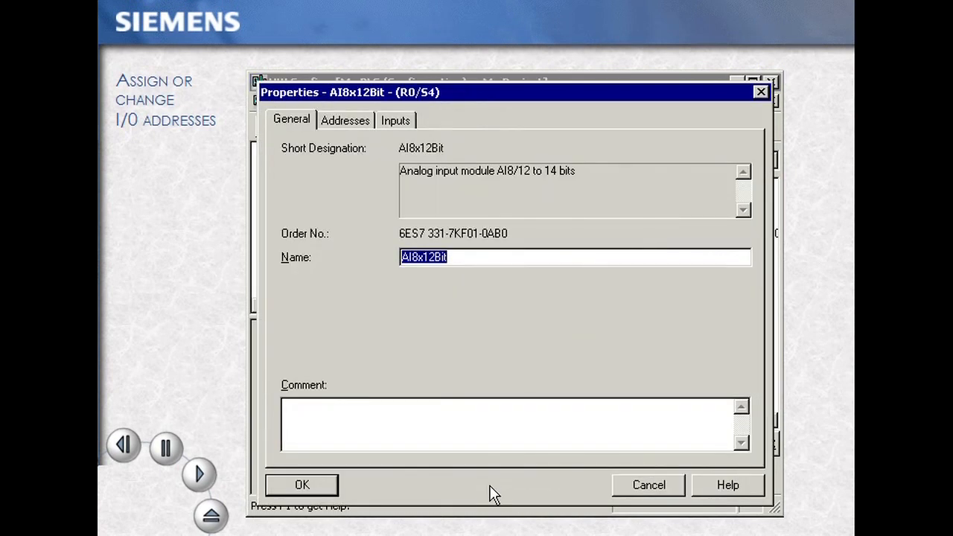
click(344, 120)
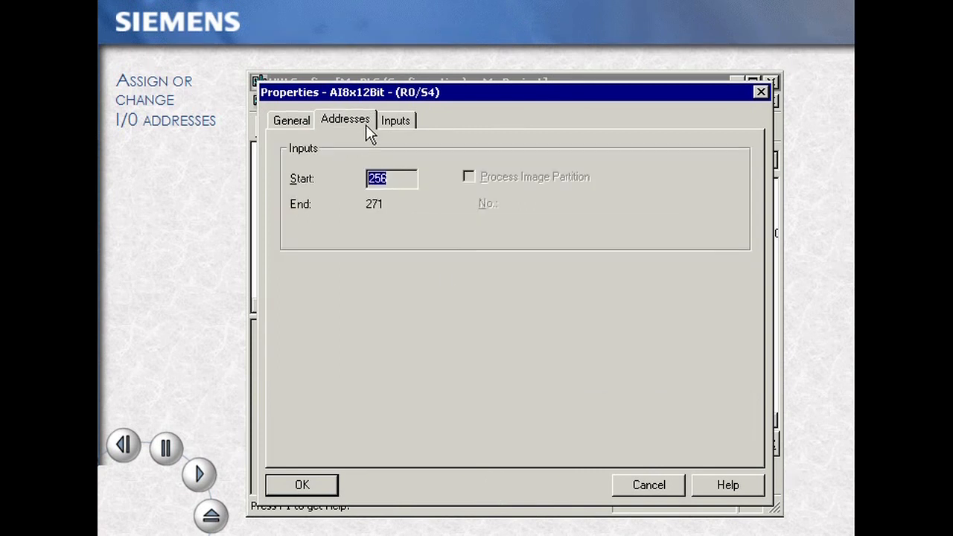
click(295, 230)
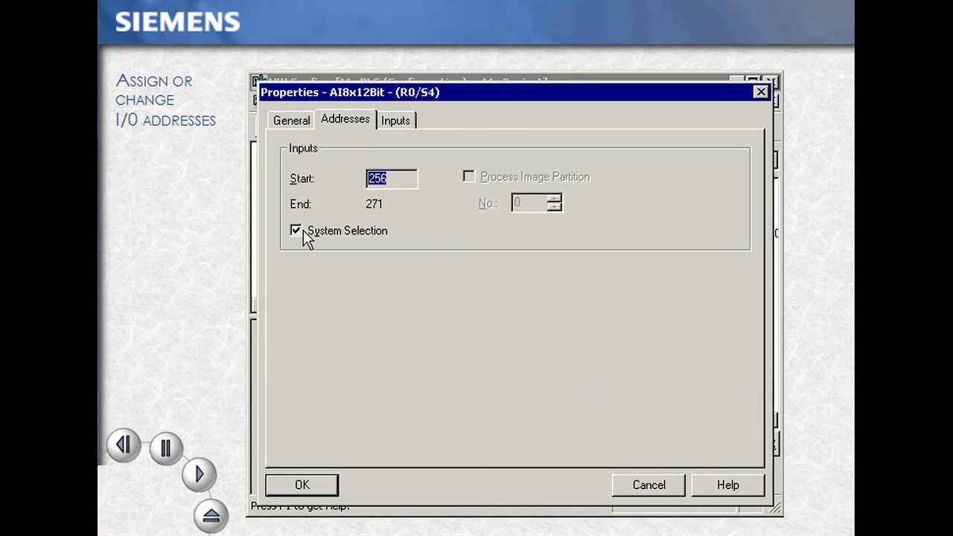
click(296, 230)
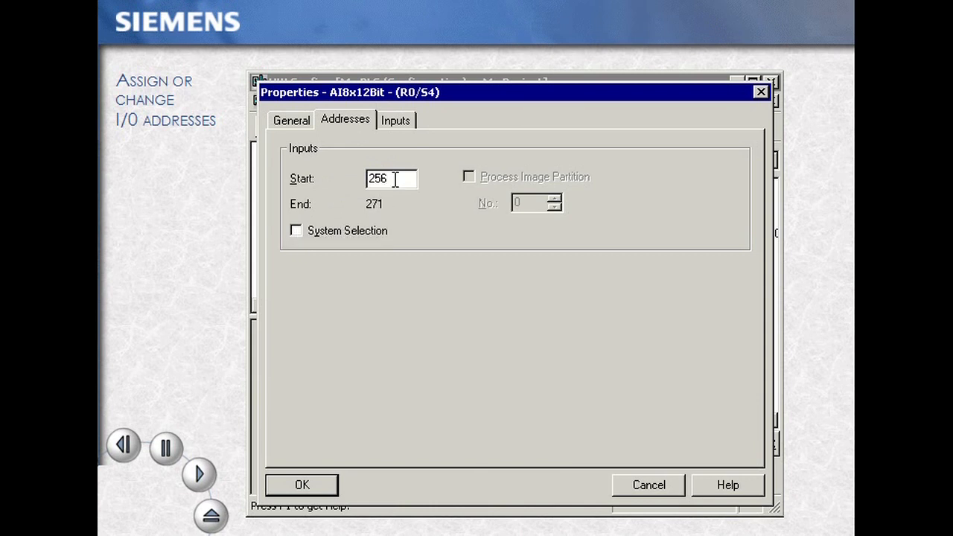
text(28)
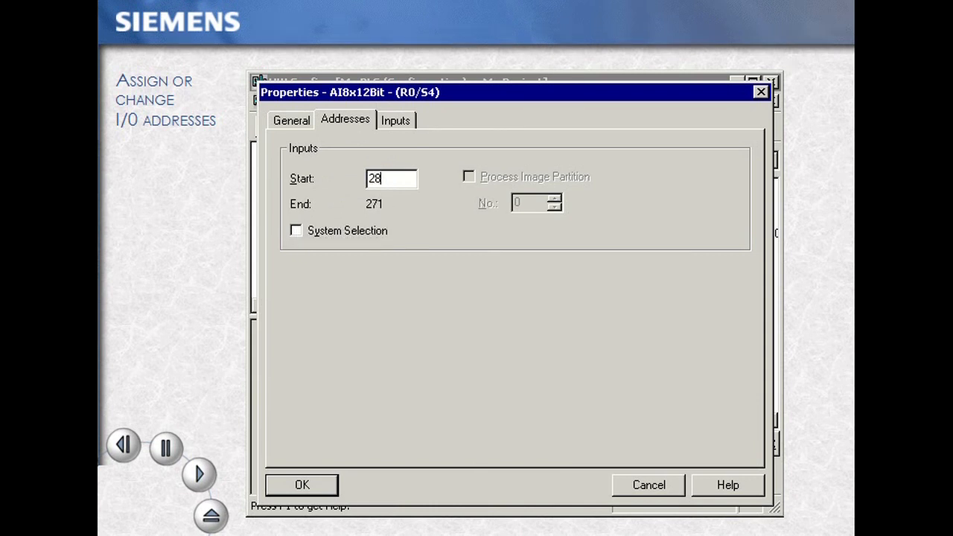
text(0)
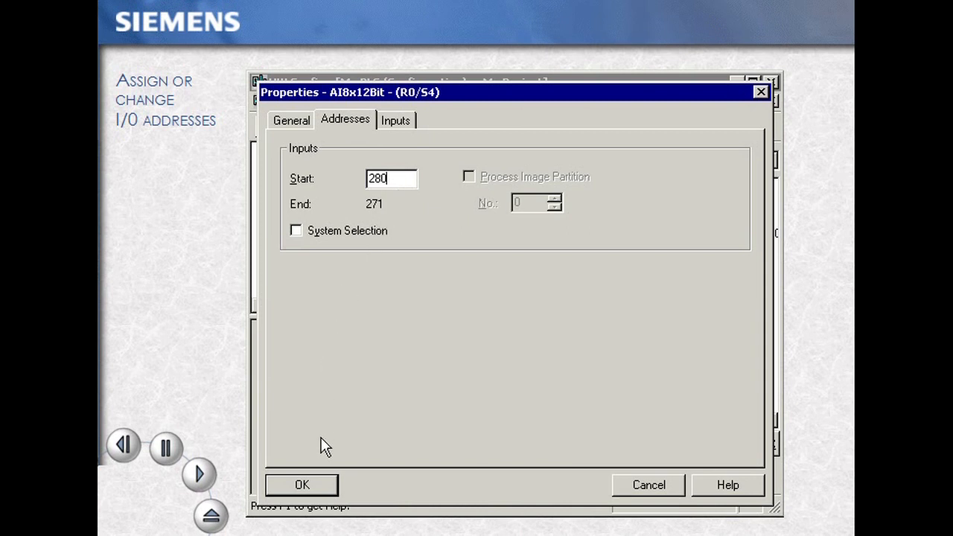
click(302, 485)
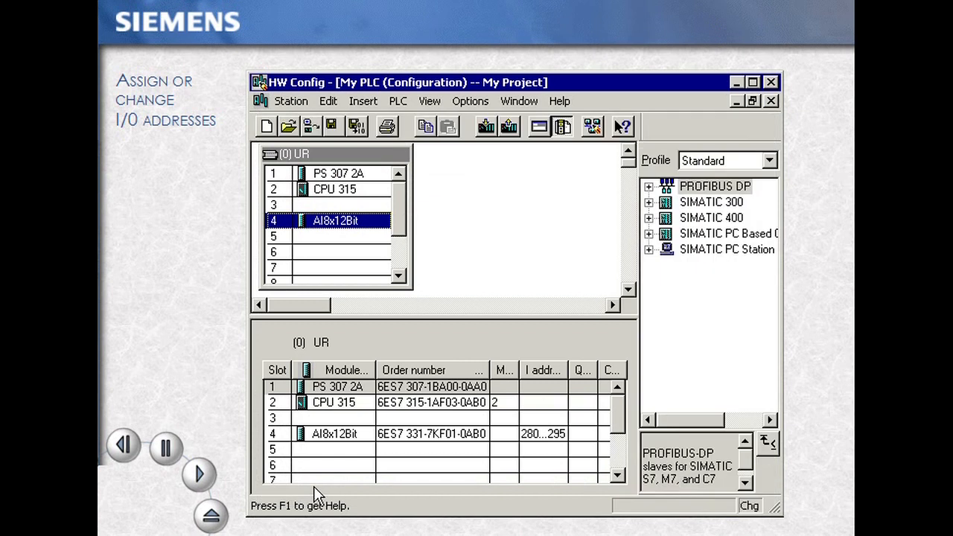
mouse_move(365, 127)
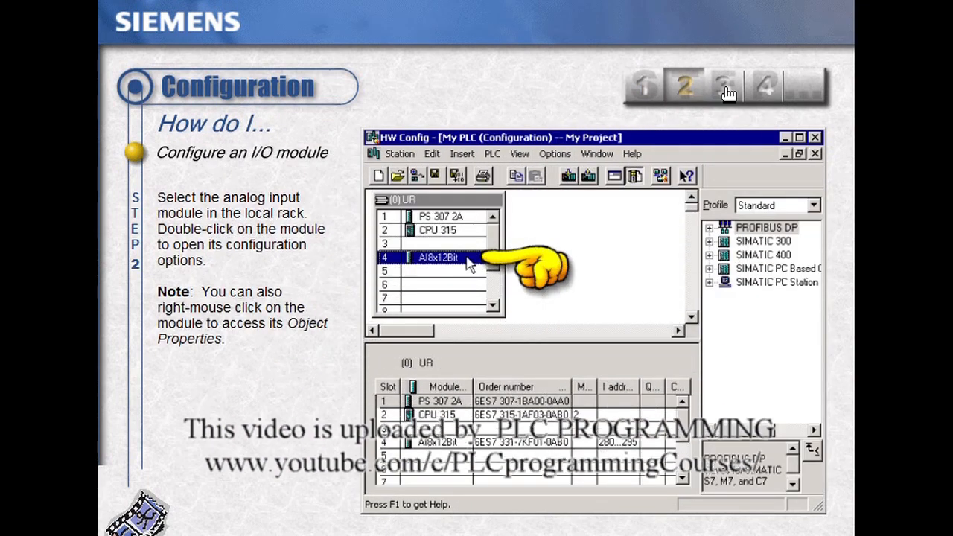
- Advance the Configure an I/O module tutorial to step 4 on saving and compiling
double_click(439, 257)
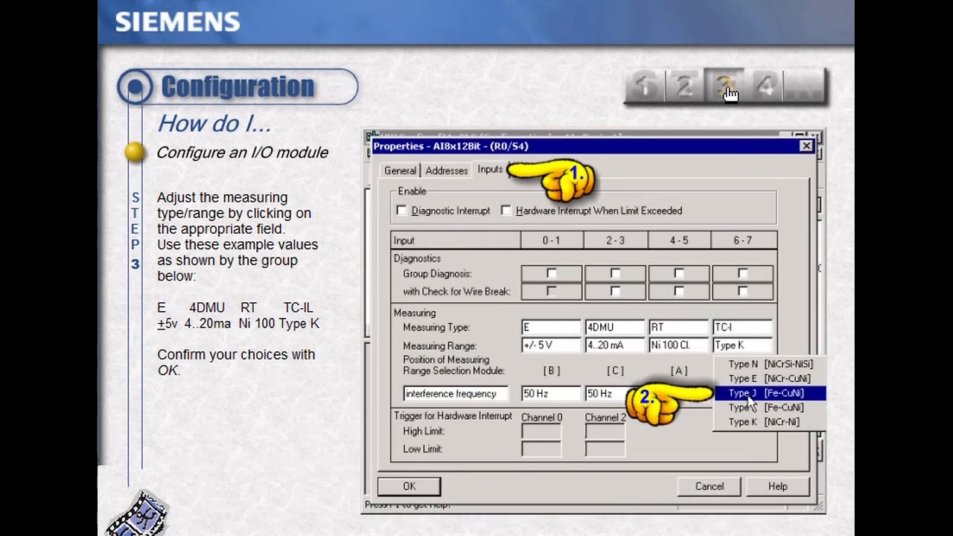
mouse_move(767, 97)
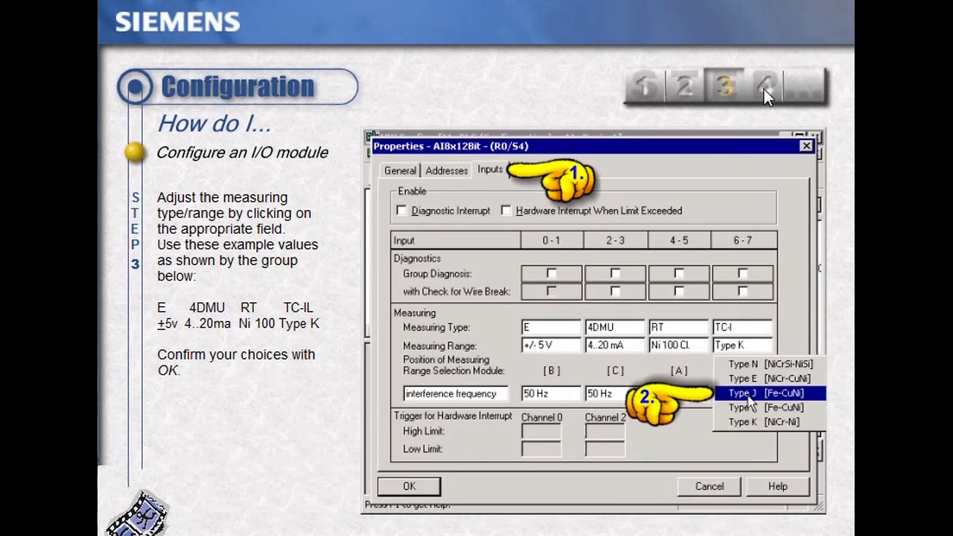
click(765, 84)
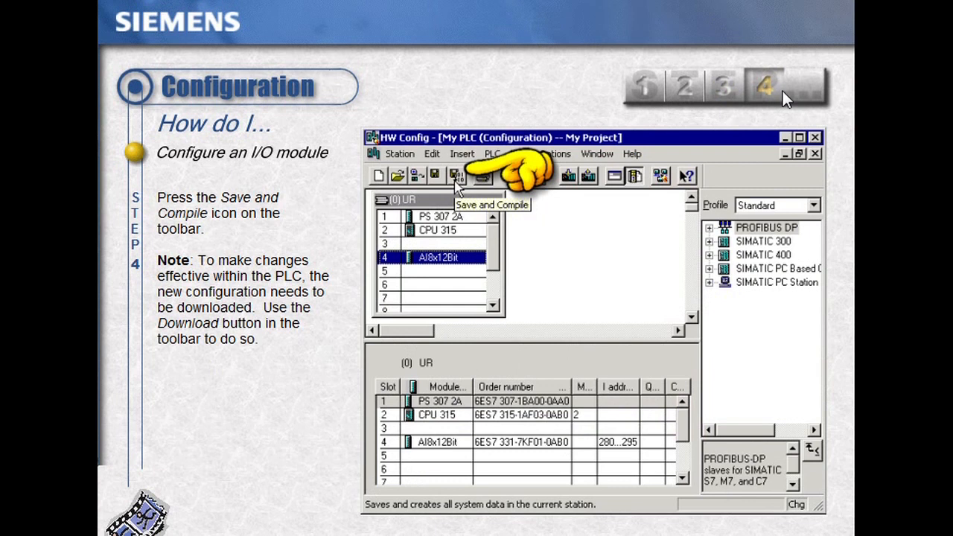
mouse_move(661, 276)
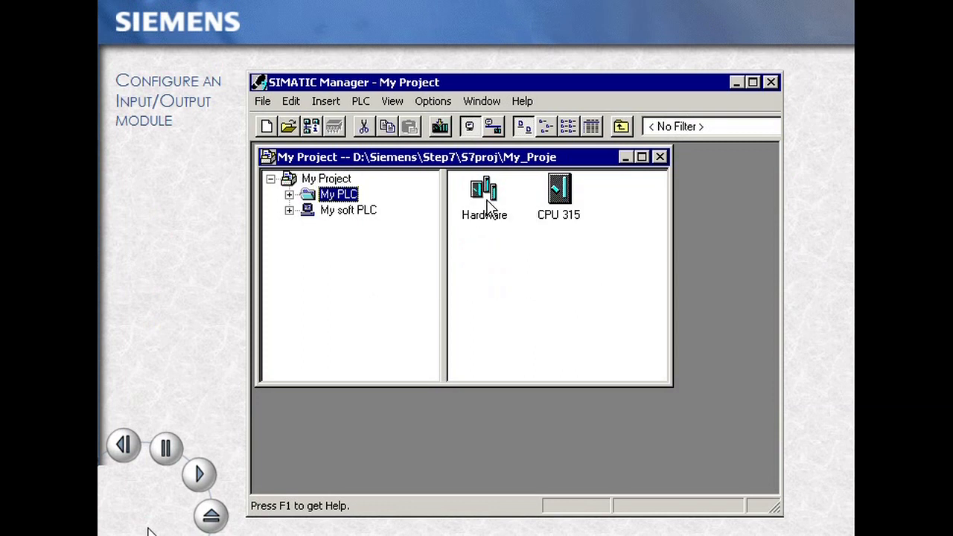
- Open My PLC's hardware and set AI8x12Bit channels 0-1 to voltage, +/- 5 V
double_click(484, 190)
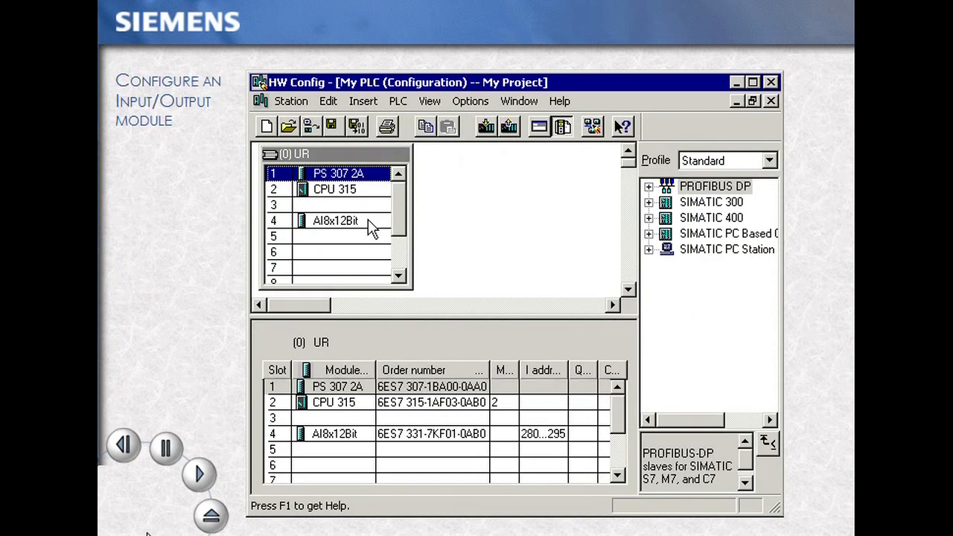
click(335, 220)
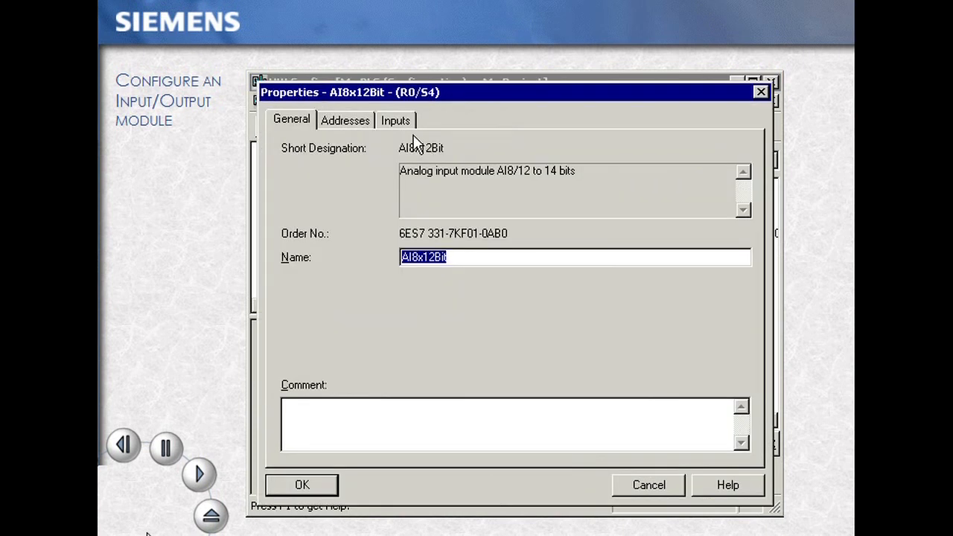
click(396, 120)
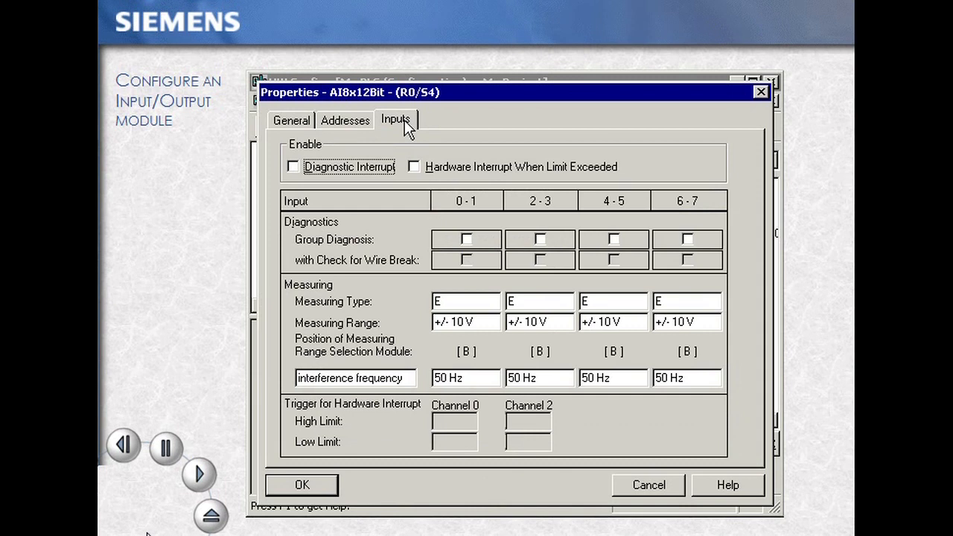
mouse_move(487, 320)
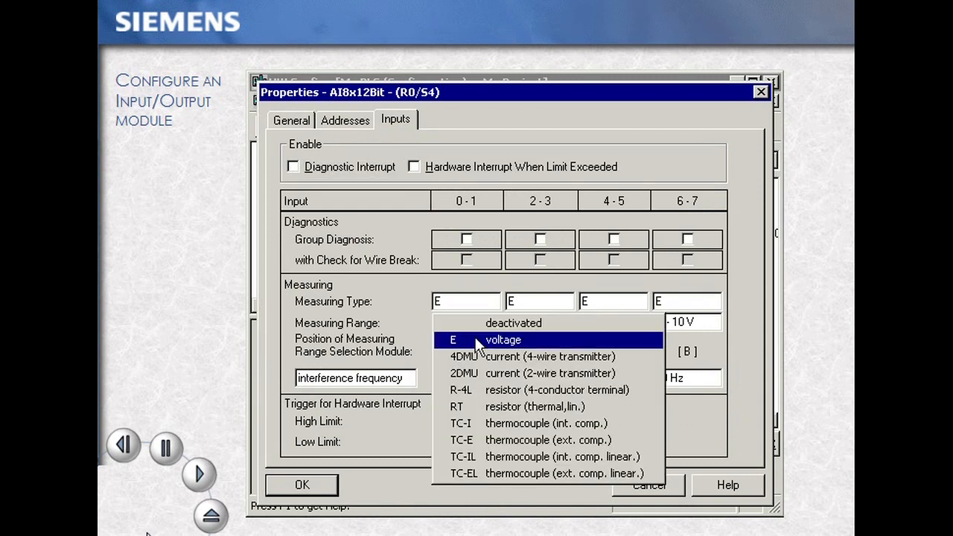
click(502, 339)
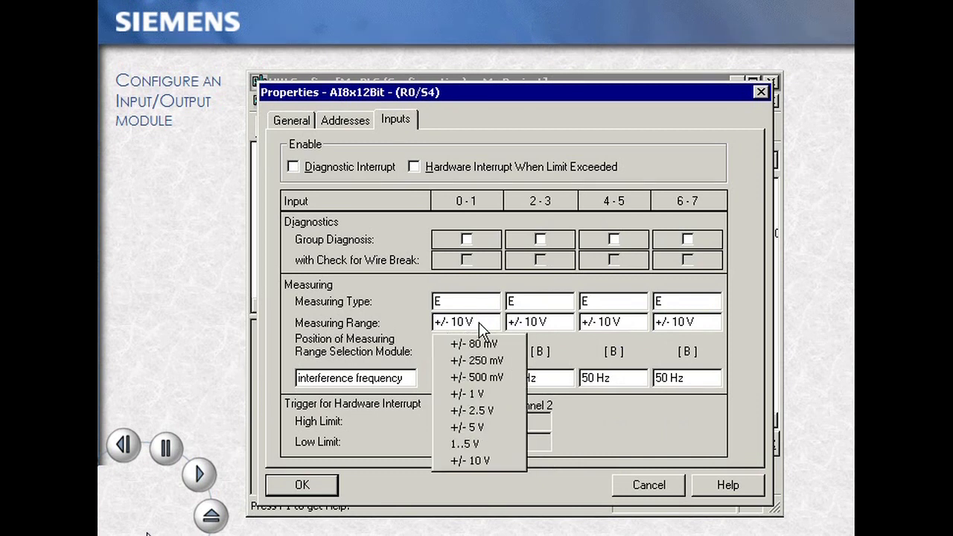
mouse_move(479, 426)
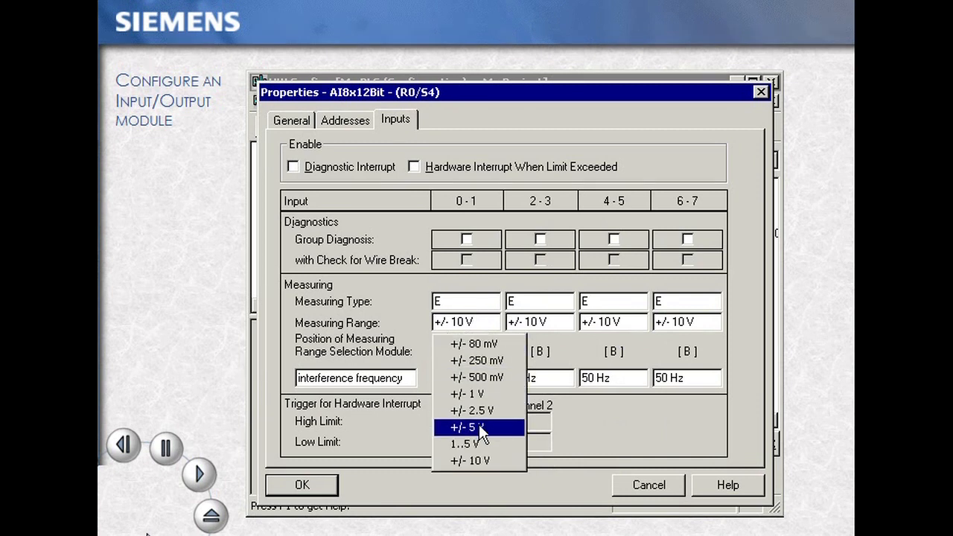
click(474, 426)
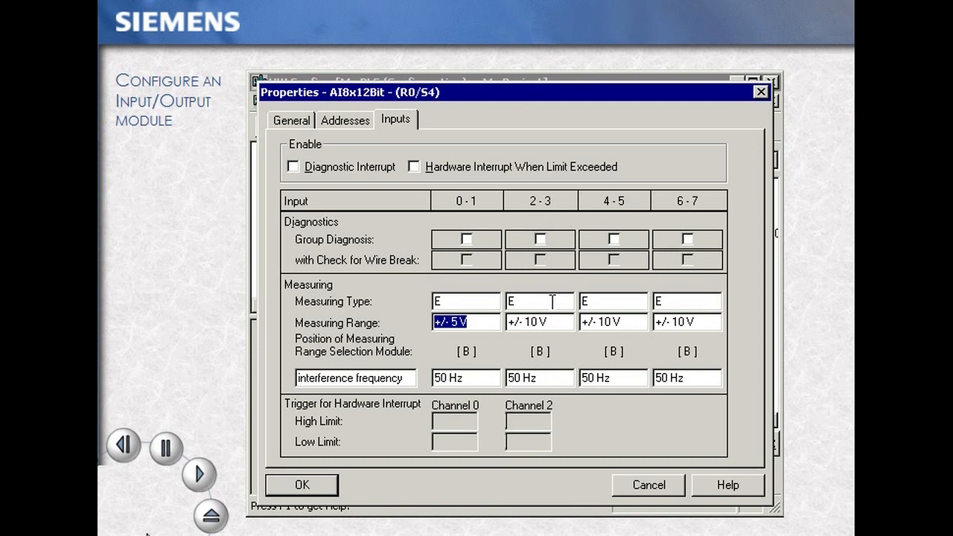
click(567, 301)
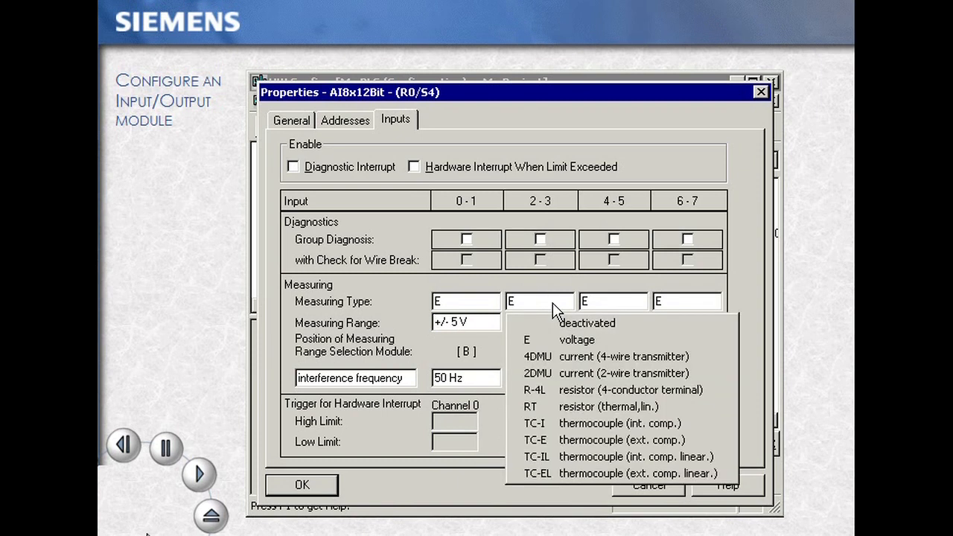
- Set channels 2-3 to 4-wire current, 4-5 to Ni 100 climatic, 6-7 to Type J thermocouple
click(537, 356)
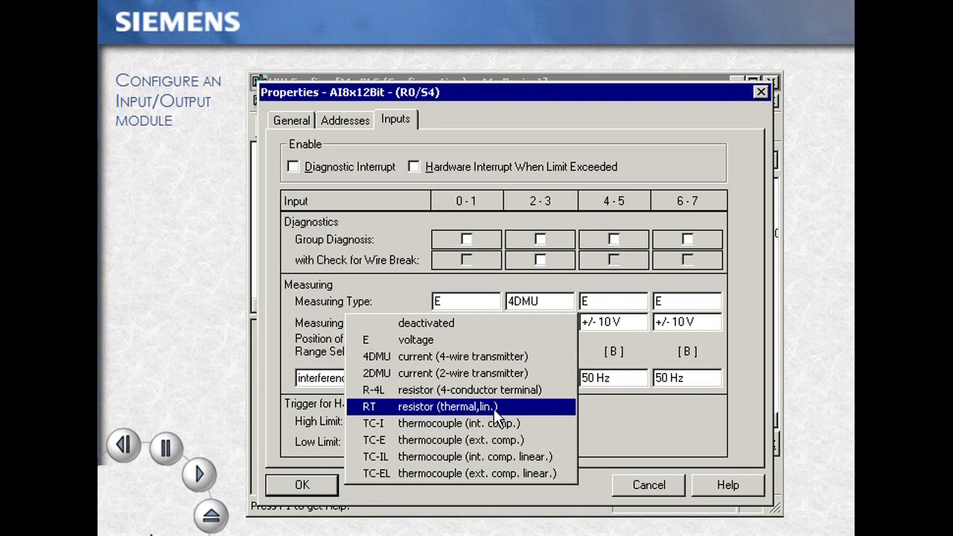
click(446, 406)
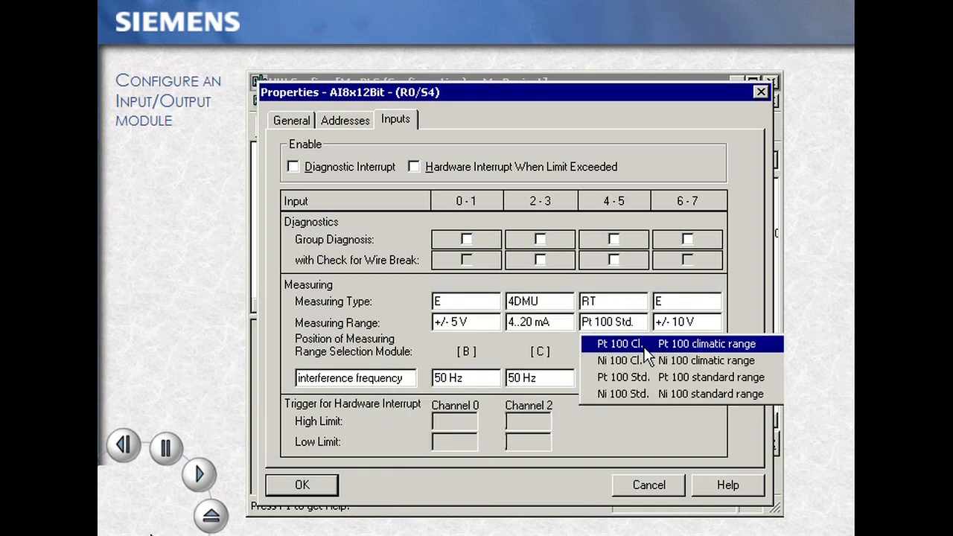
click(622, 360)
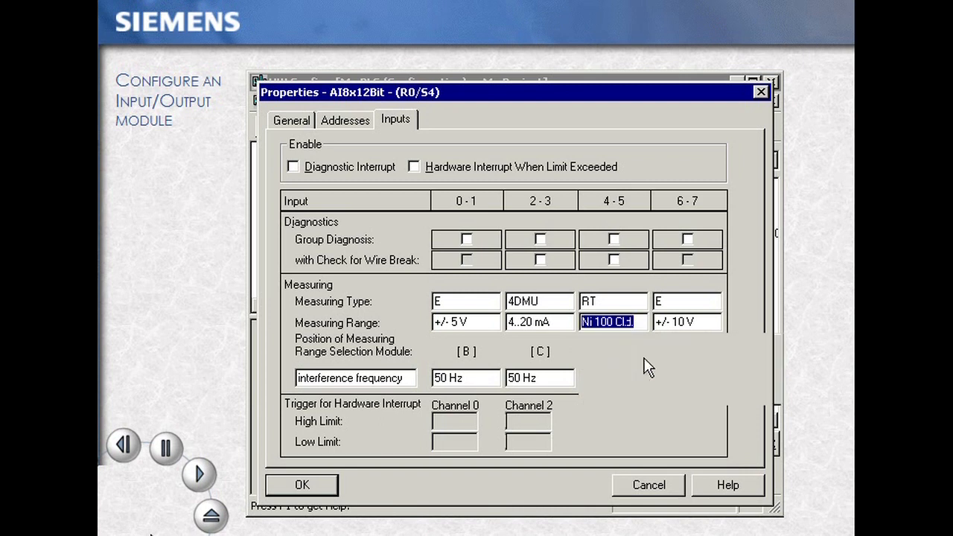
click(685, 301)
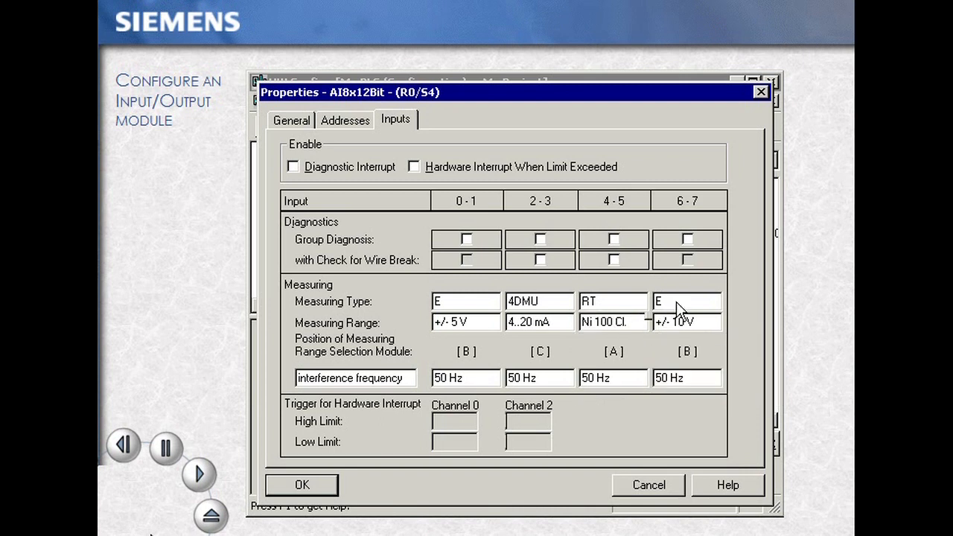
click(713, 301)
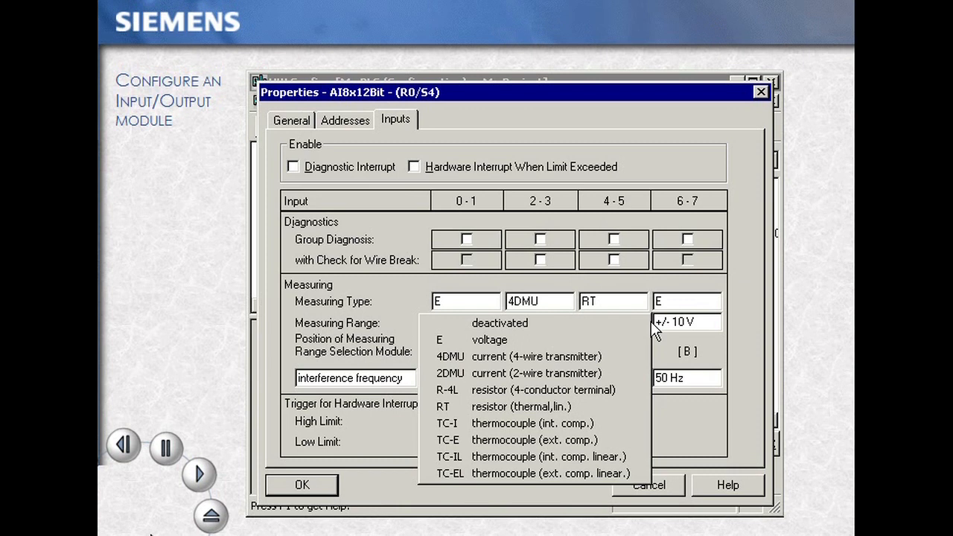
click(447, 423)
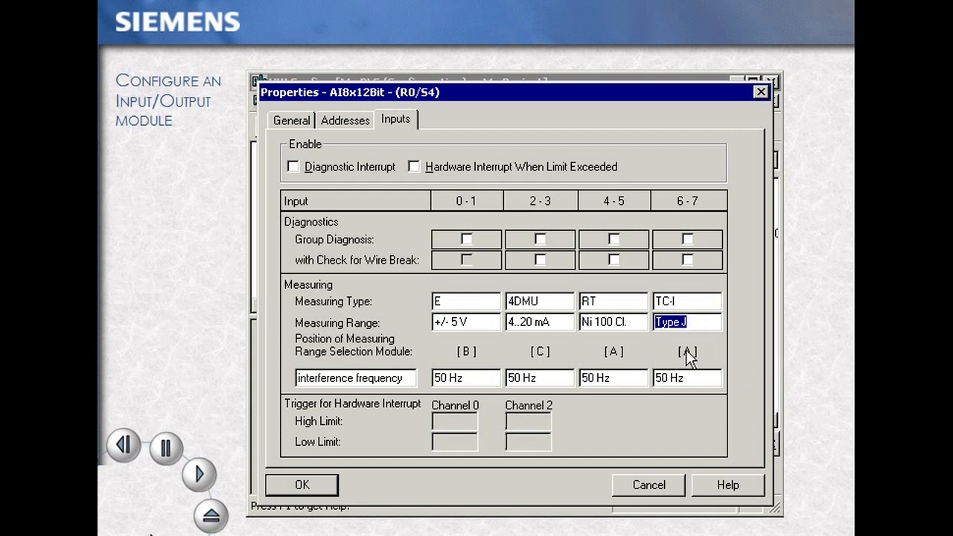
mouse_move(327, 491)
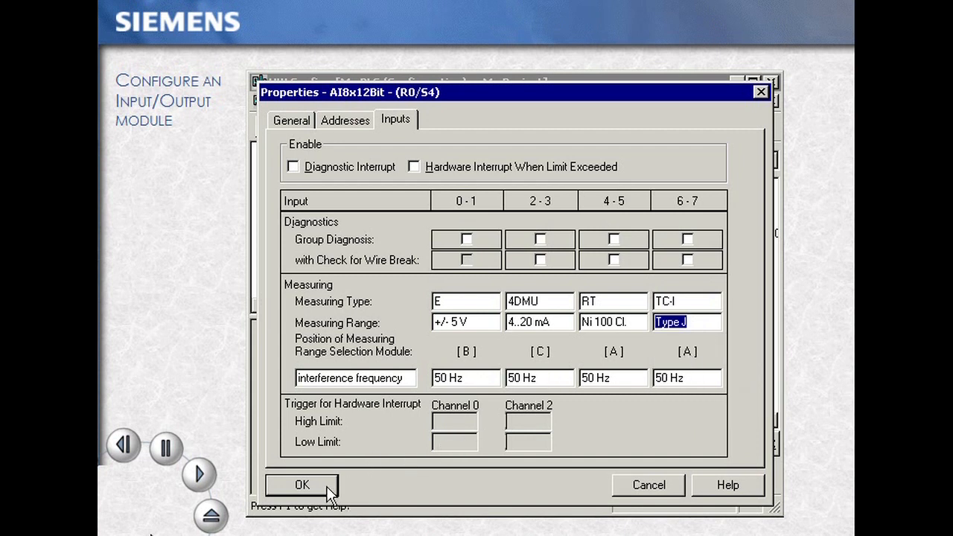
- Confirm the AI8x12Bit properties to return to the HW Config rack view
click(302, 485)
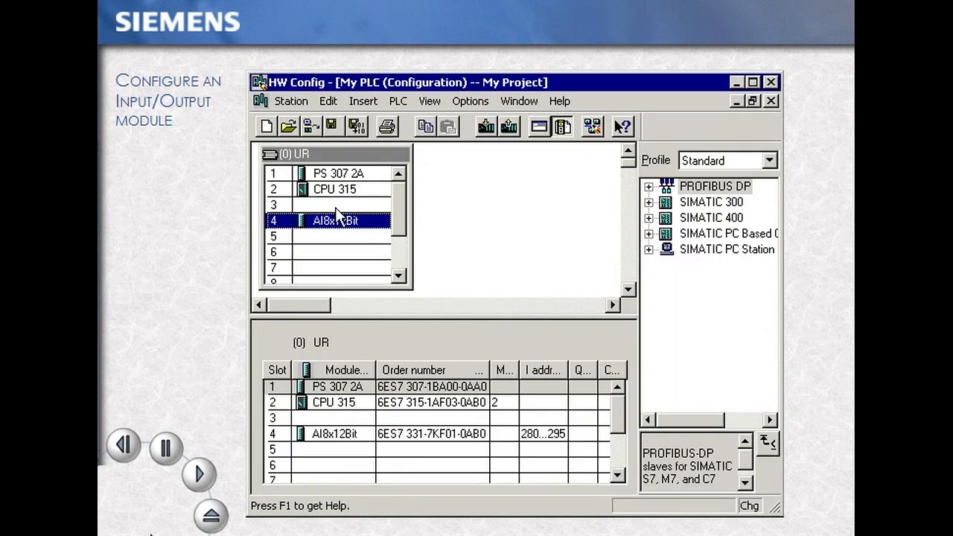
mouse_move(358, 125)
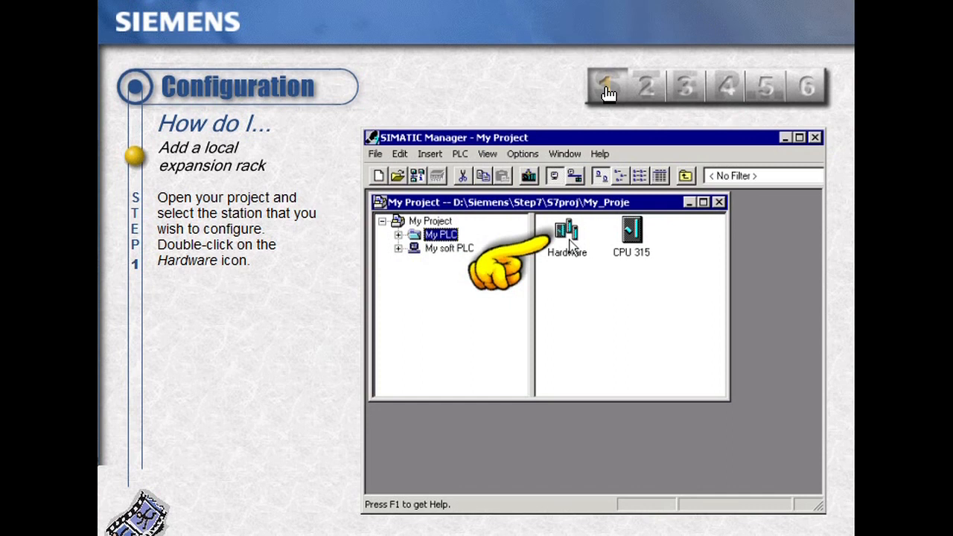
mouse_move(651, 93)
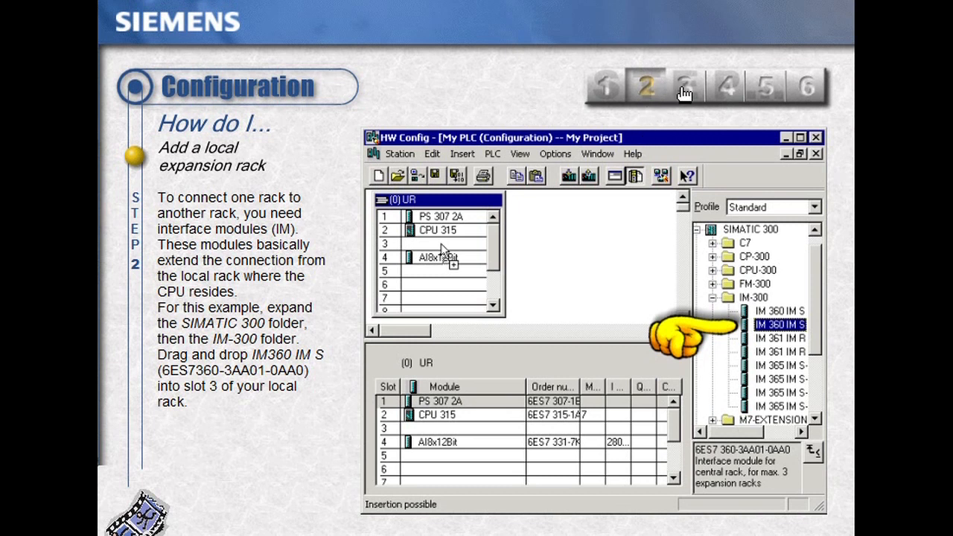
mouse_move(691, 95)
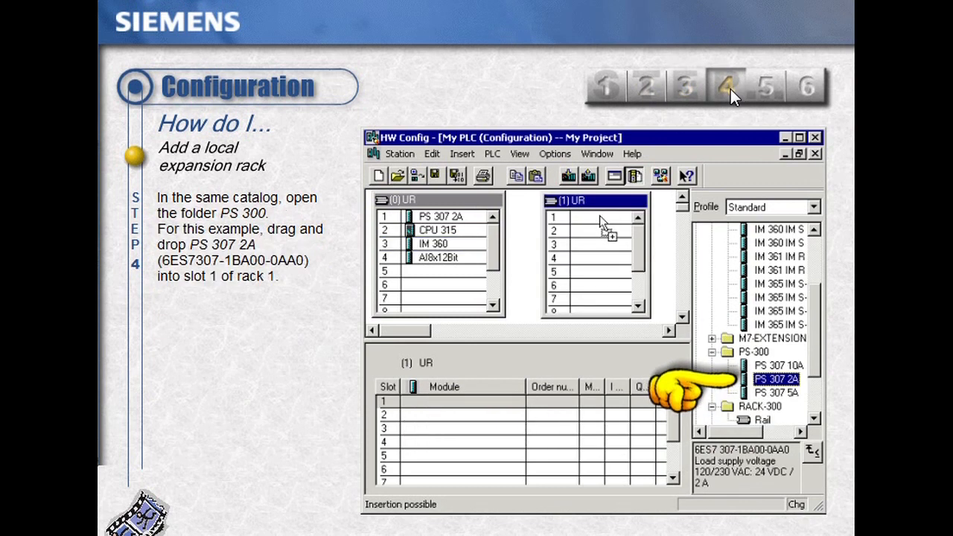
mouse_move(771, 93)
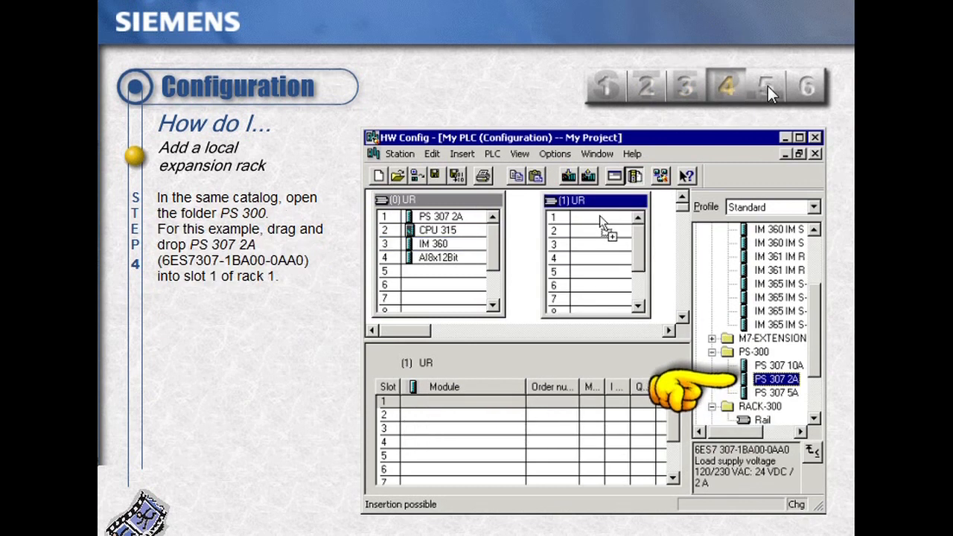
- Advance the expansion-rack tutorial through steps 5 and 6 into the SIMATIC Manager demo
click(766, 86)
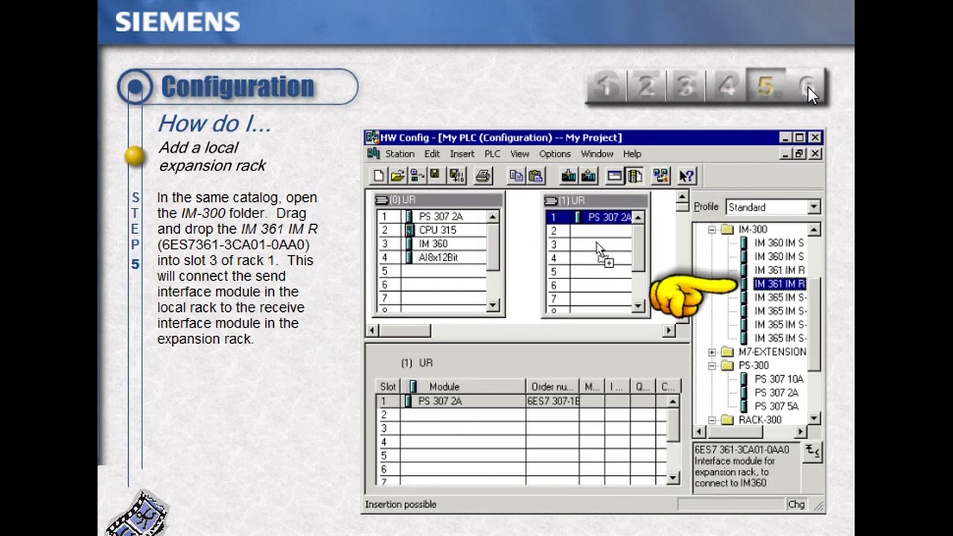
click(806, 86)
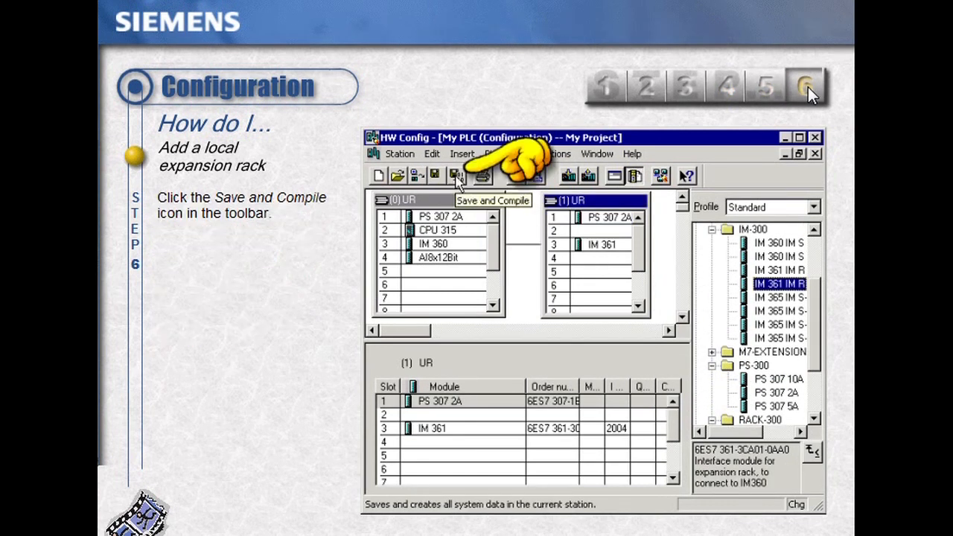
click(807, 86)
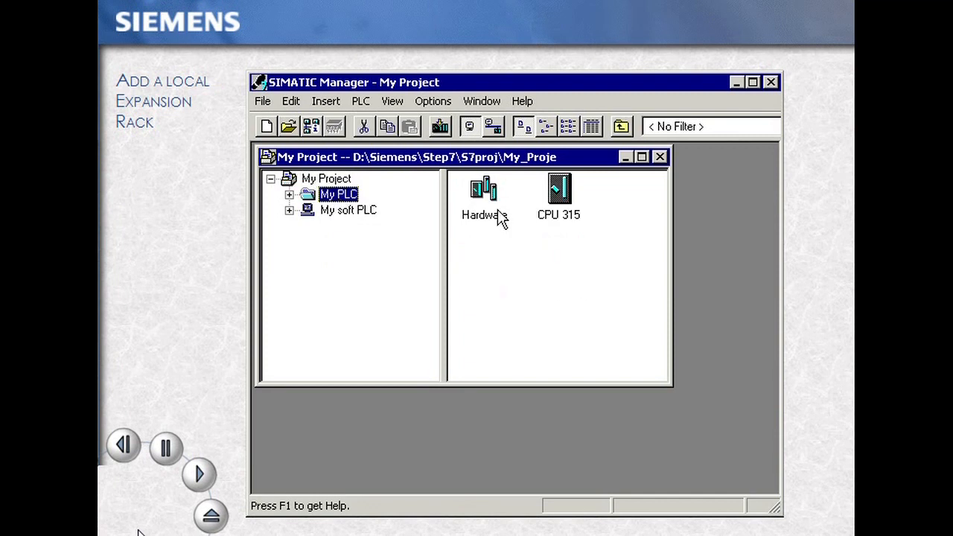
- Open My PLC's HW Config and insert IM 360 IM S into slot 3 of rack 0
double_click(484, 190)
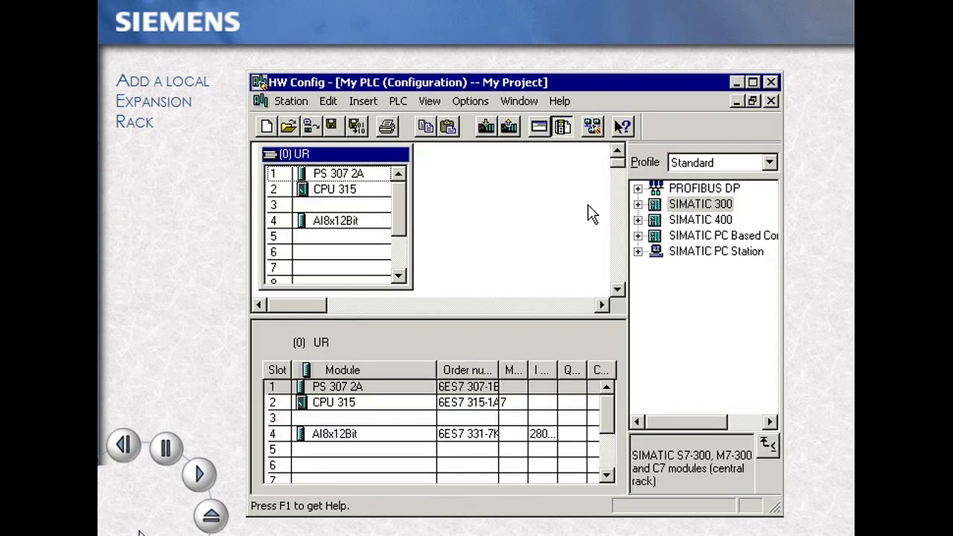
click(637, 204)
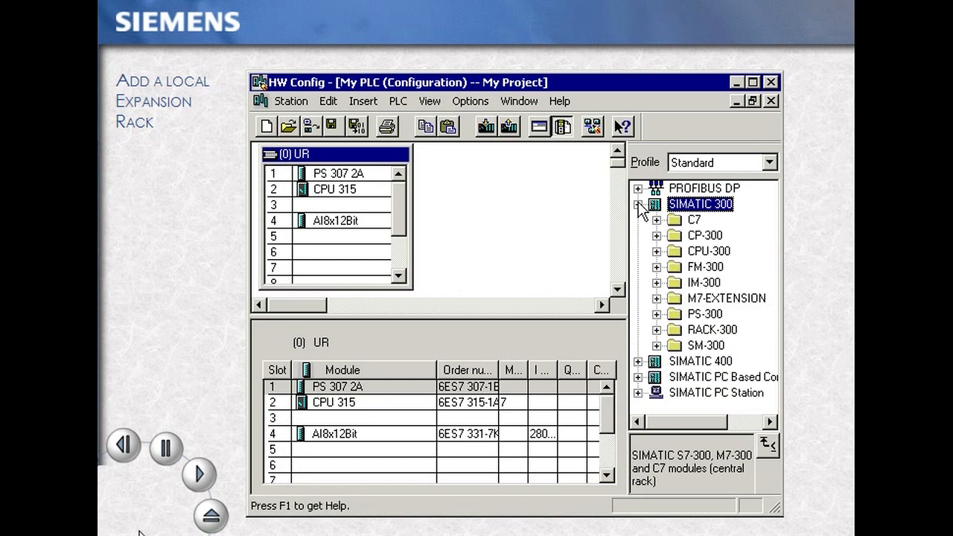
click(656, 267)
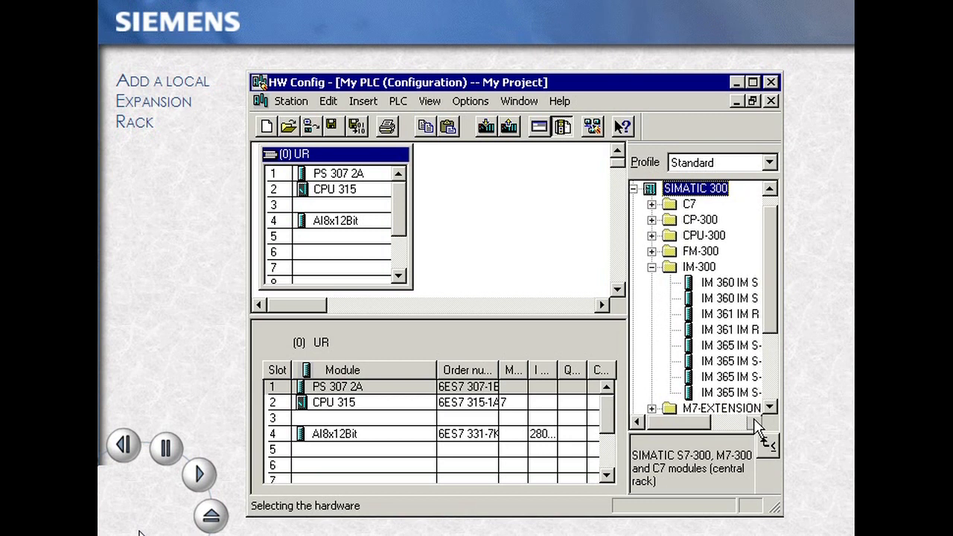
click(728, 297)
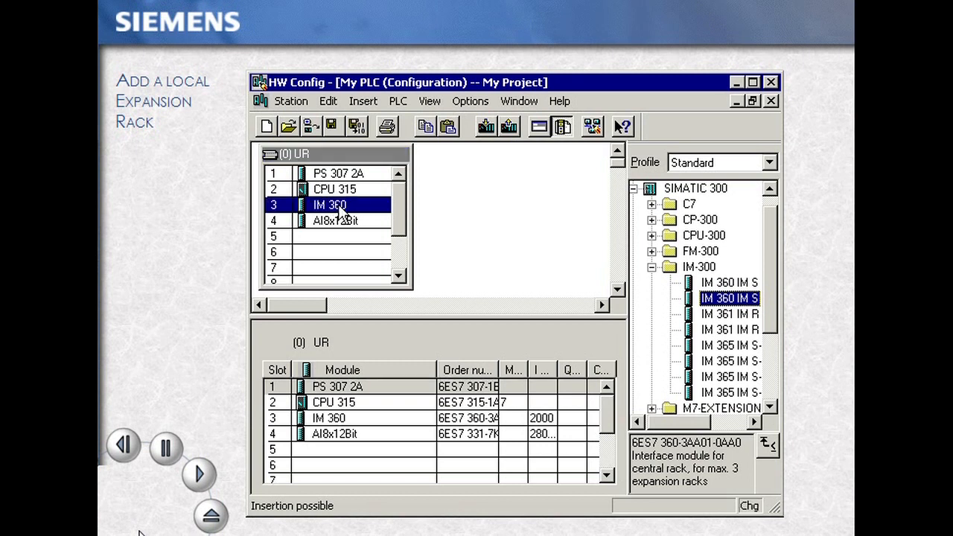
mouse_move(343, 220)
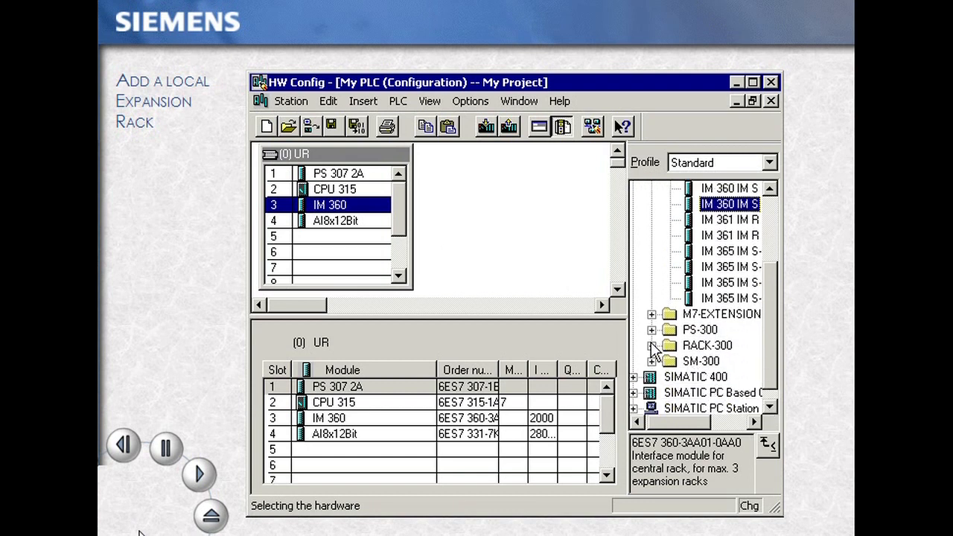
click(651, 345)
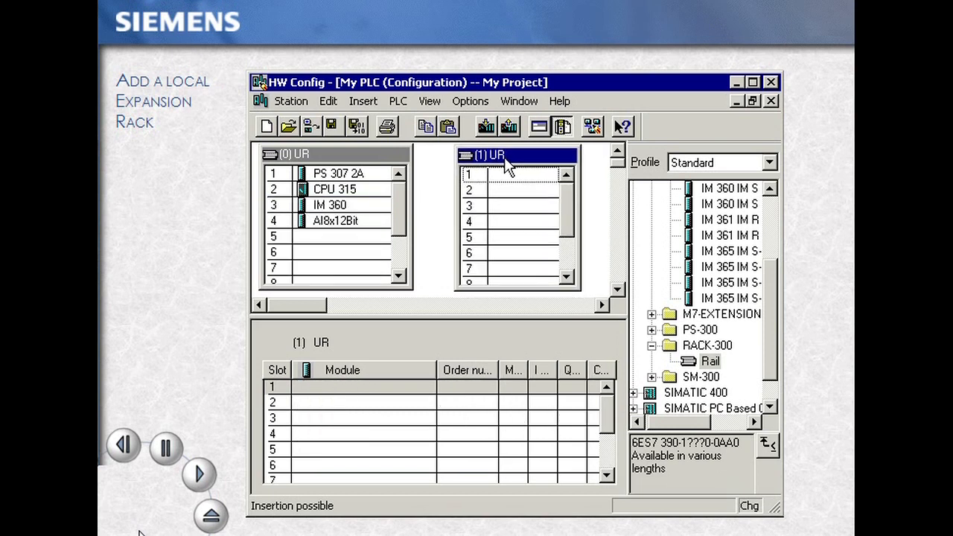
mouse_move(626, 345)
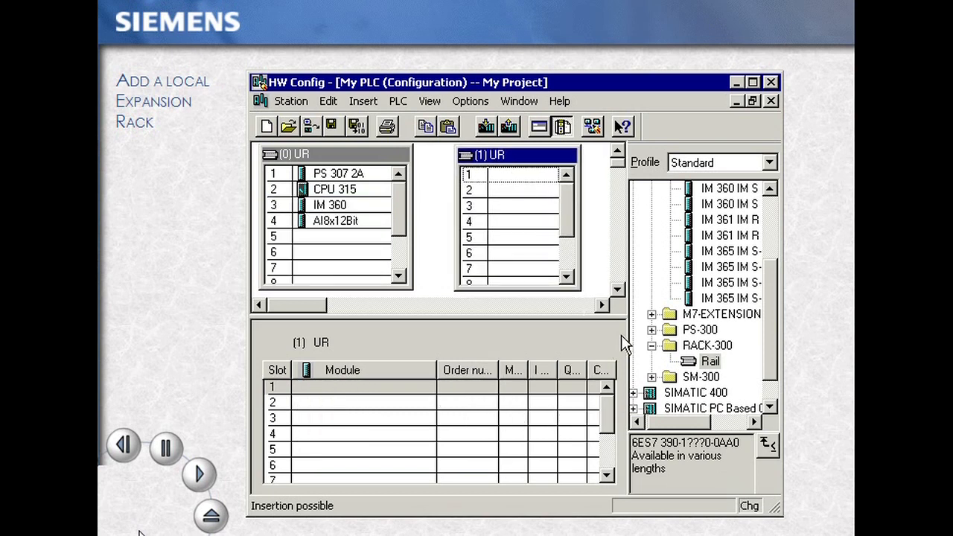
- Add PS 307 2A to slot 1 and IM 361 to slot 3 of rack 1, then save and compile
click(651, 329)
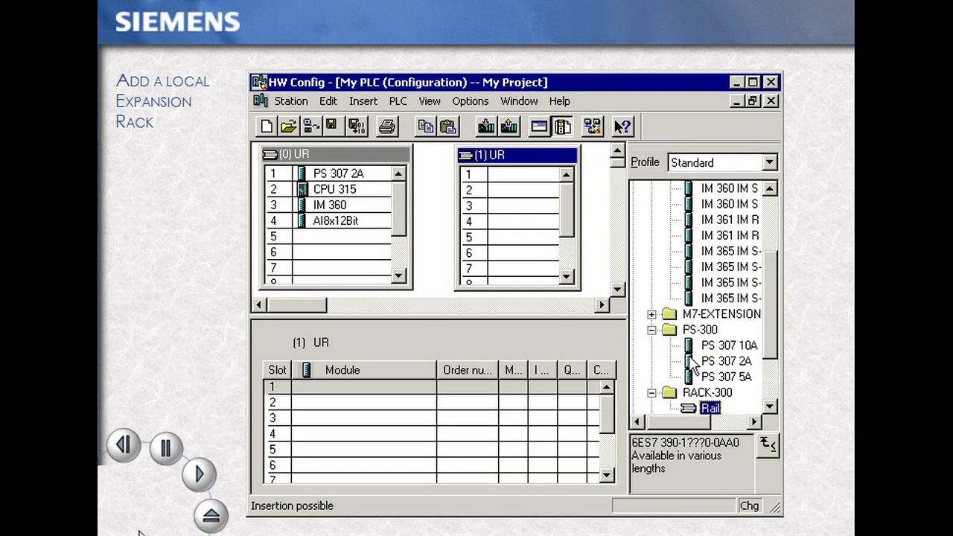
click(725, 361)
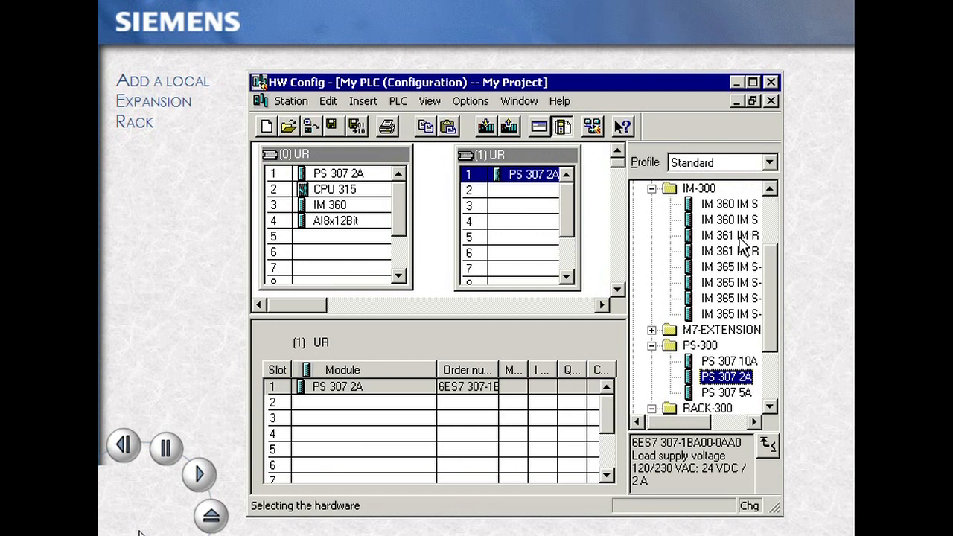
click(729, 251)
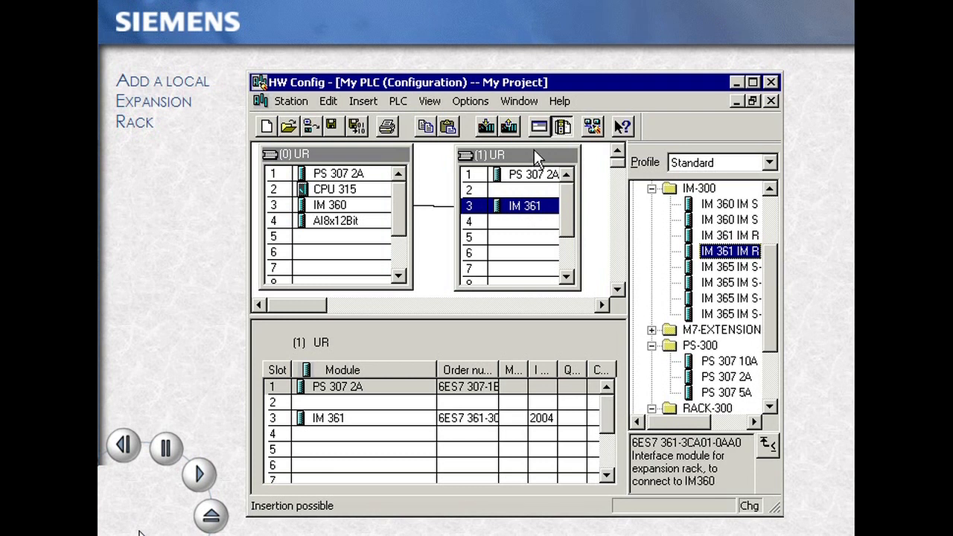
click(514, 155)
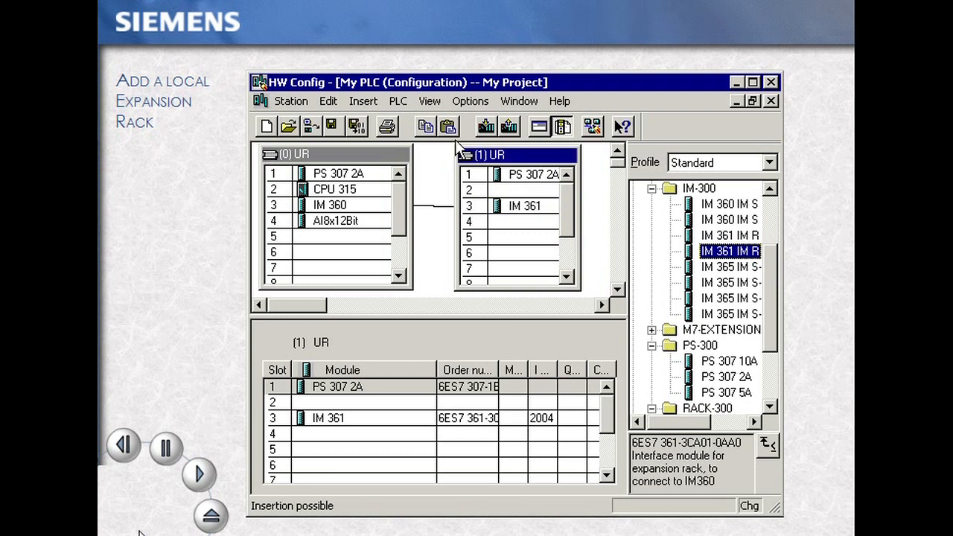
mouse_move(358, 125)
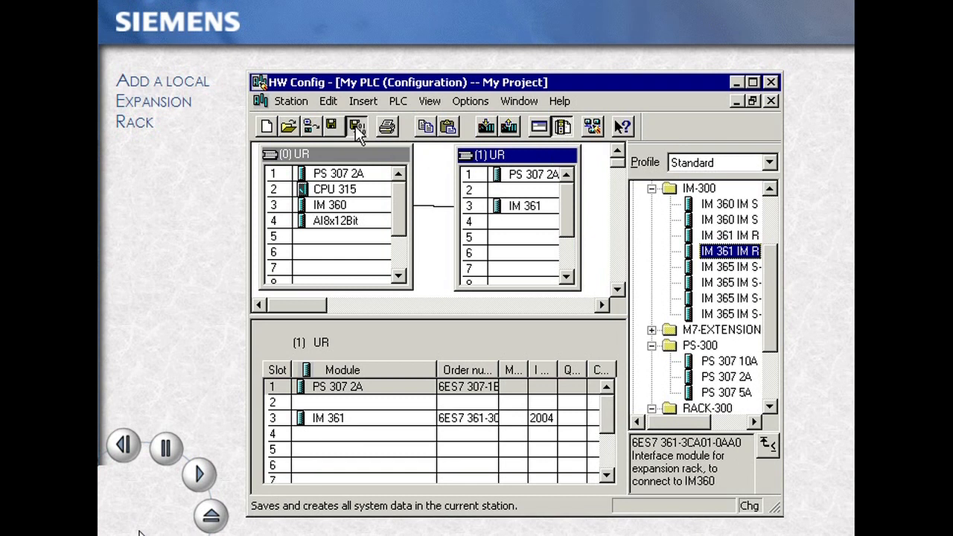
click(358, 126)
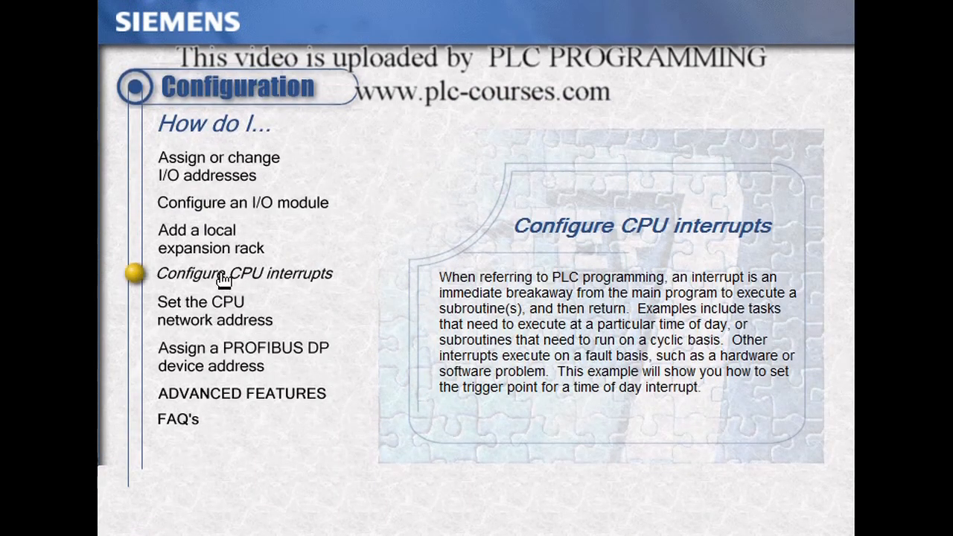
- Walk through the CPU interrupts lesson on OB10 daily triggering and exit to SIMATIC Manager
click(245, 273)
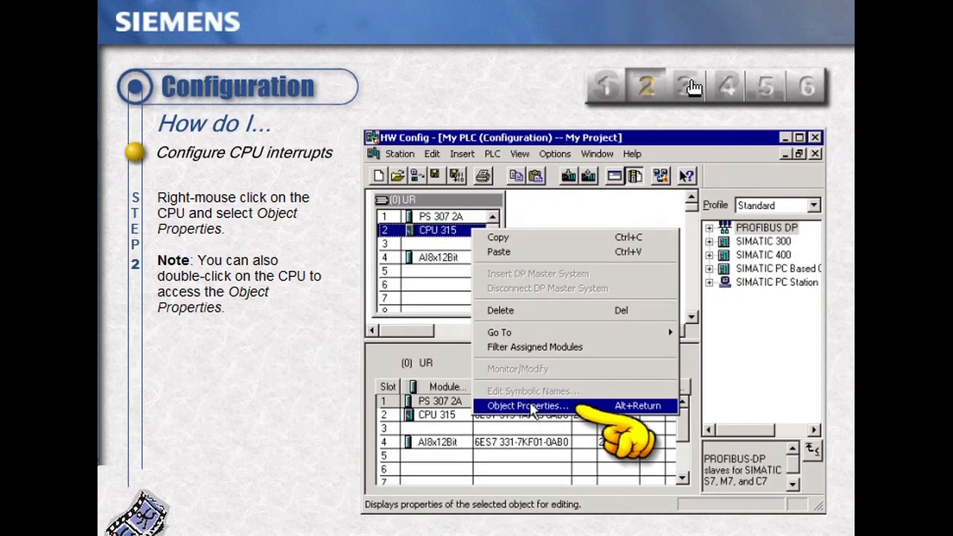
click(527, 405)
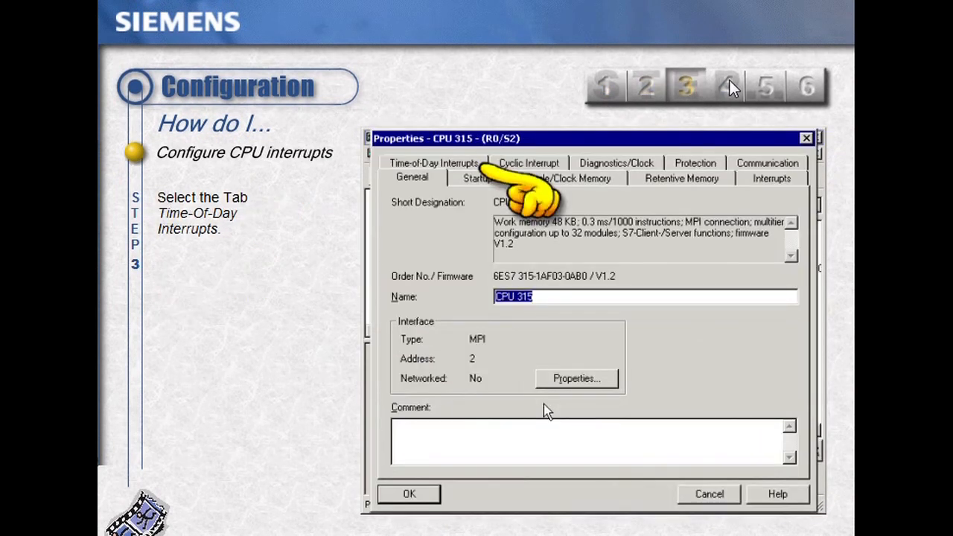
click(434, 162)
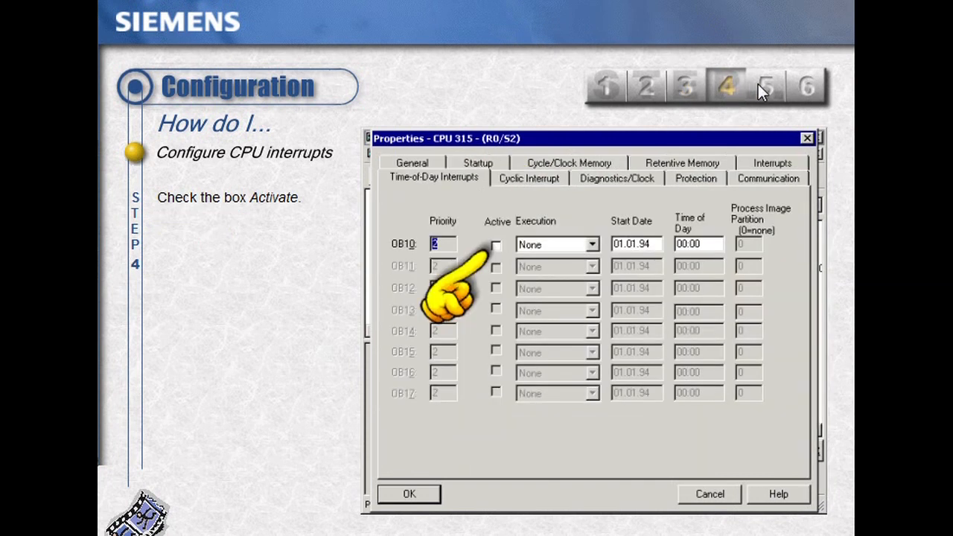
click(765, 86)
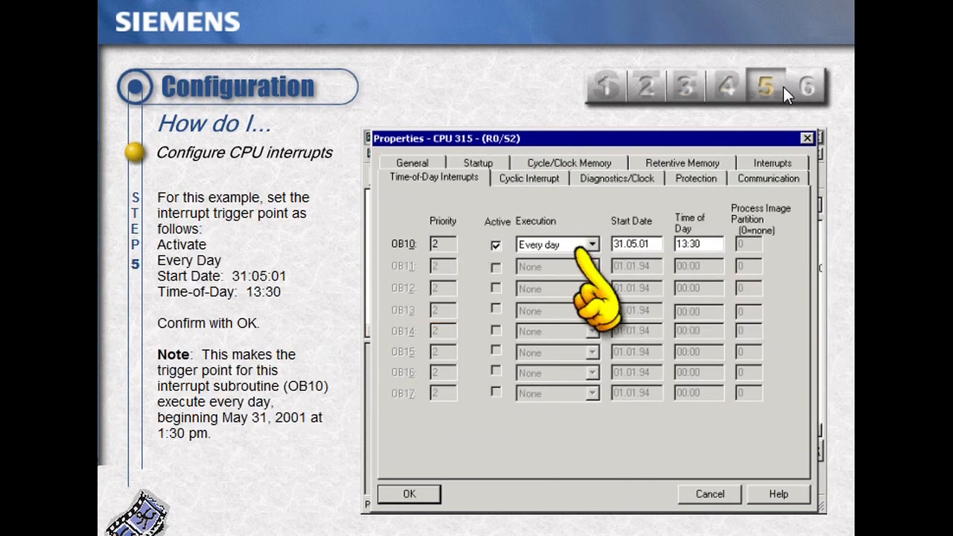
click(805, 86)
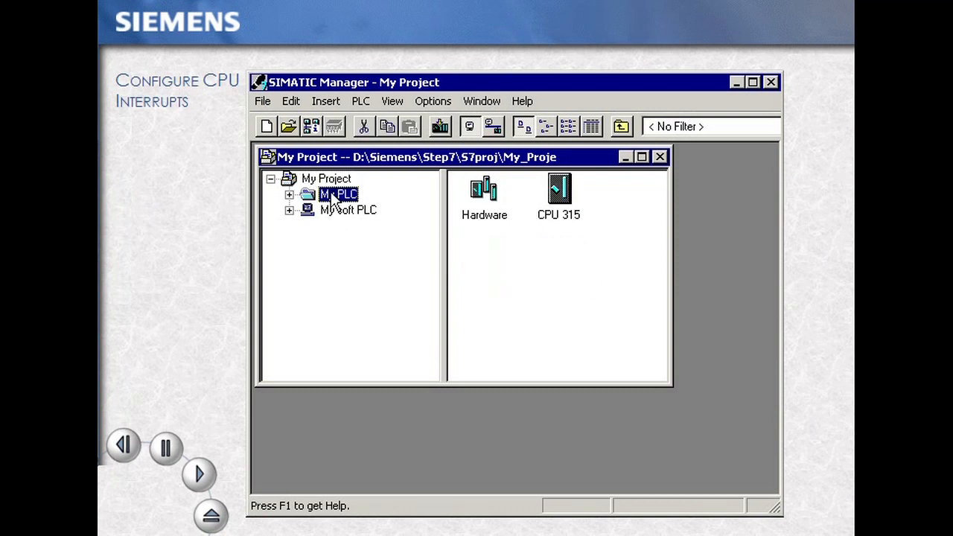
- Open My PLC's hardware configuration and bring up the CPU 315 Object Properties
double_click(484, 193)
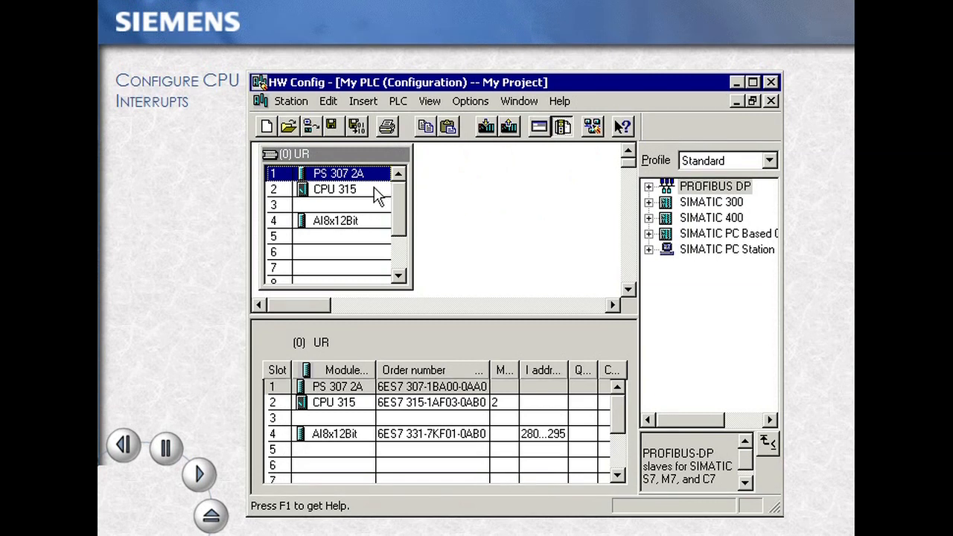
click(335, 188)
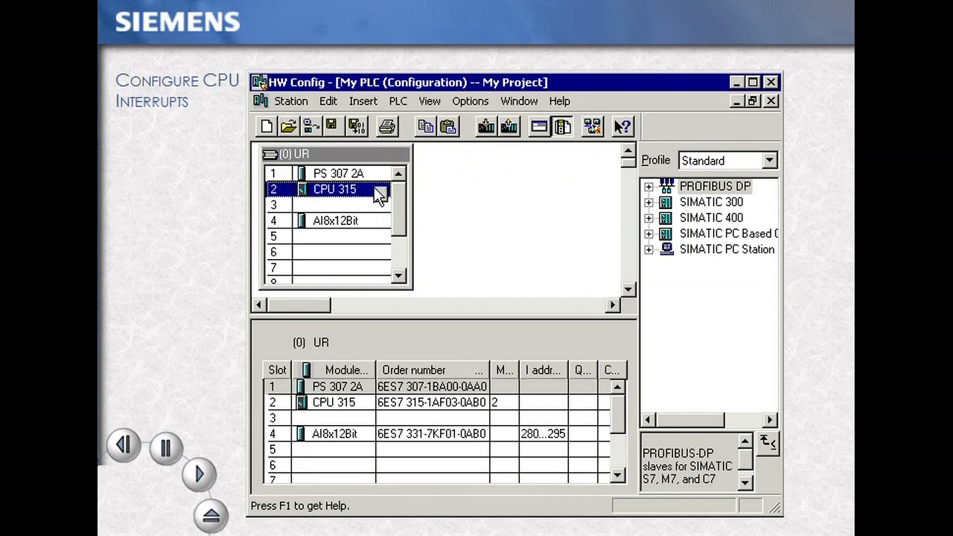
right_click(335, 189)
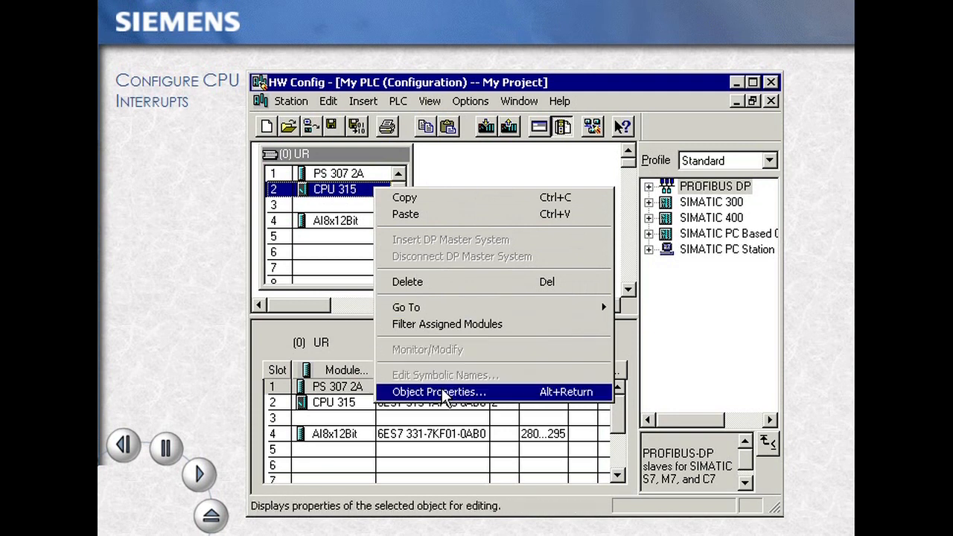
click(437, 392)
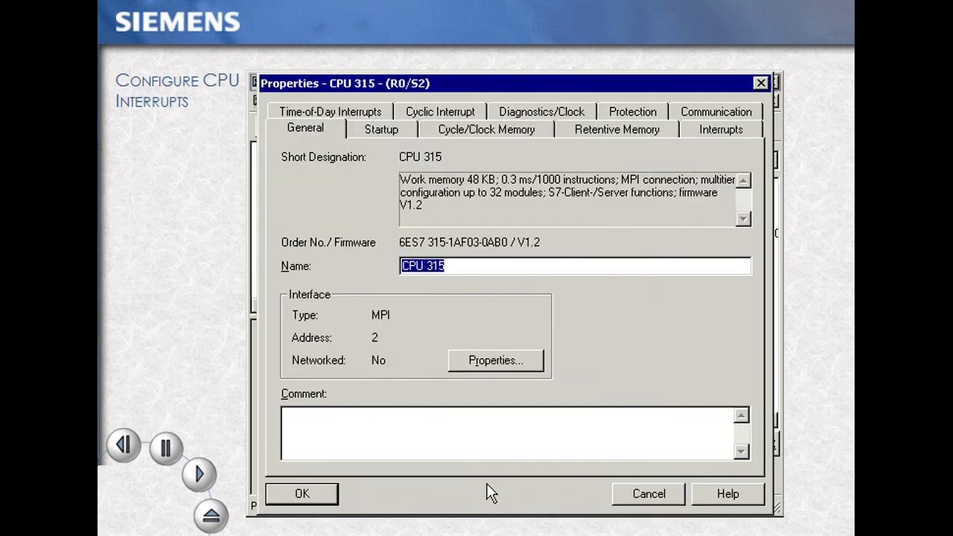
- Activate OB10's time-of-day interrupt to run every day from 31.05.01 at 13:30
click(330, 110)
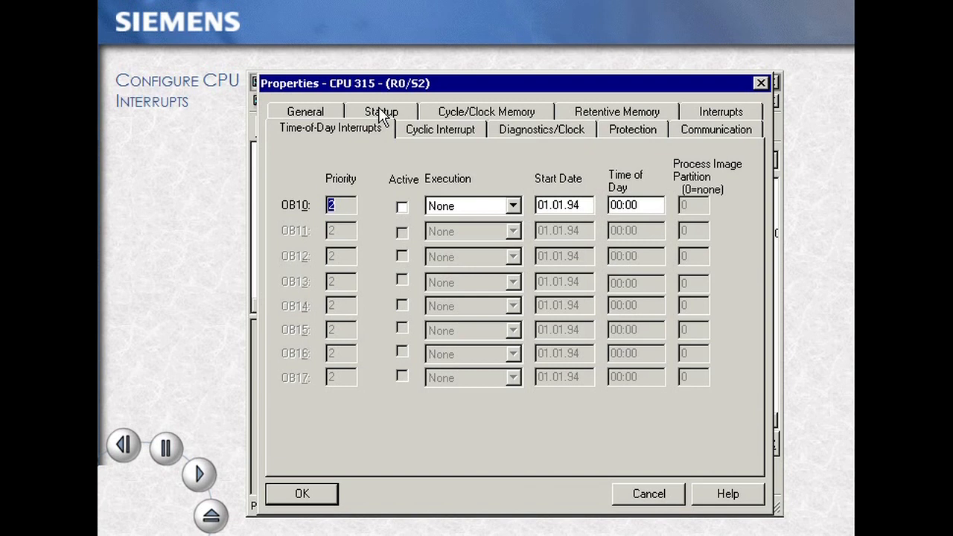
click(401, 206)
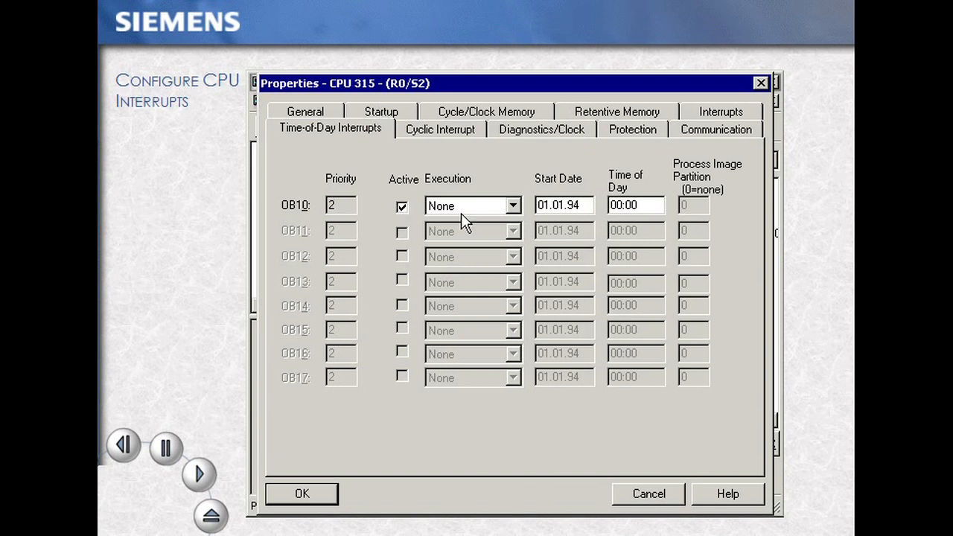
click(512, 206)
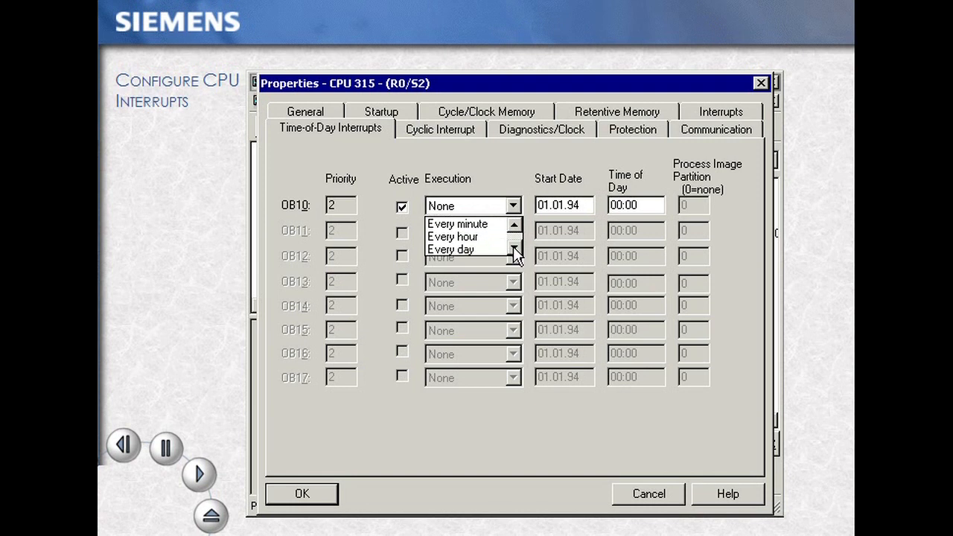
click(451, 249)
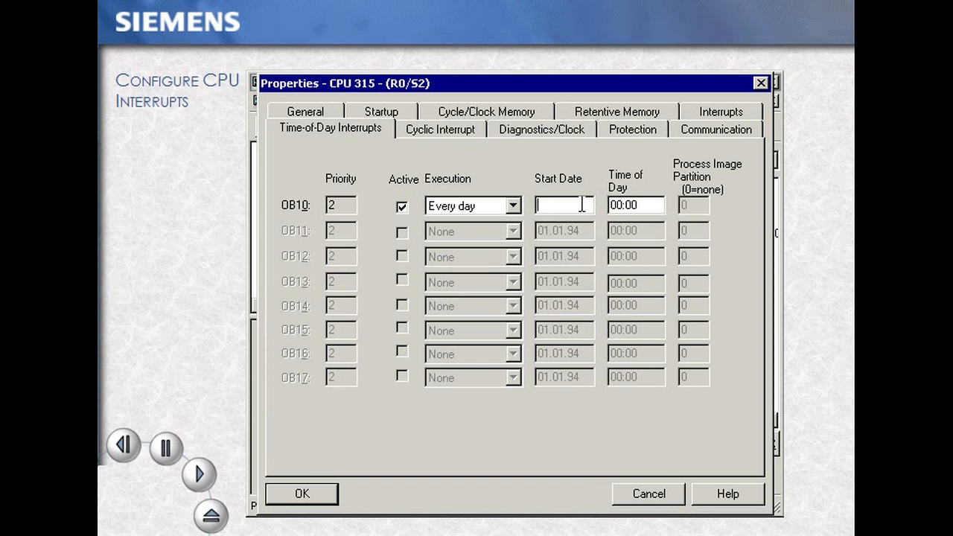
text(3)
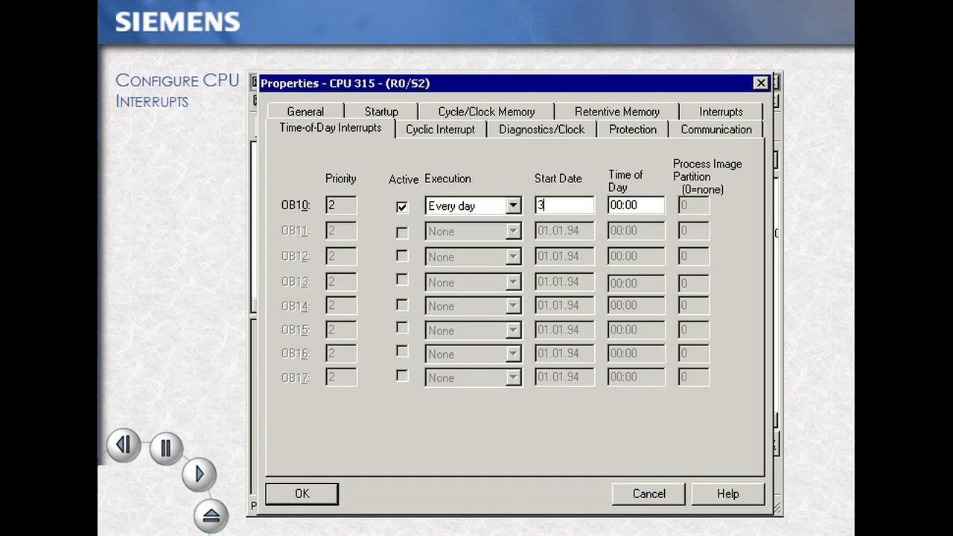
text(31.05.01)
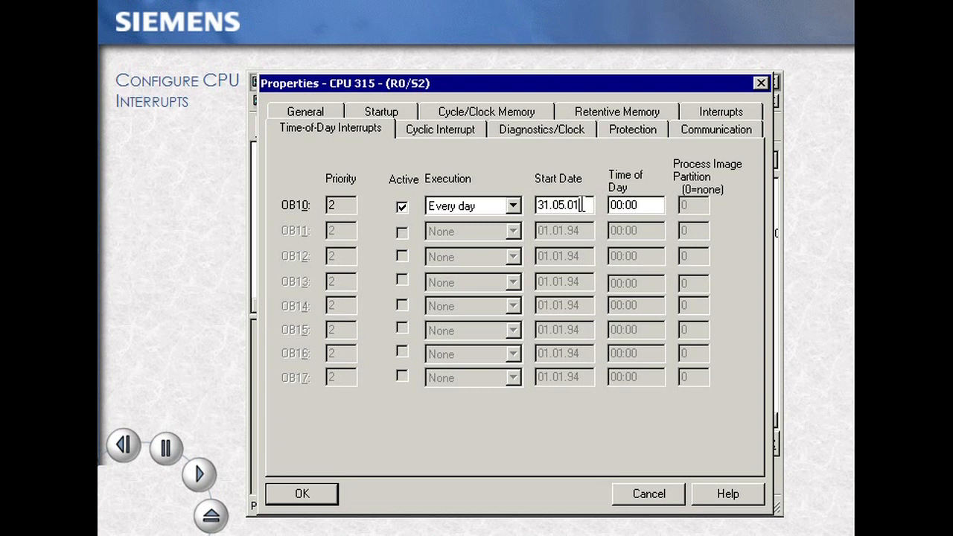
click(635, 205)
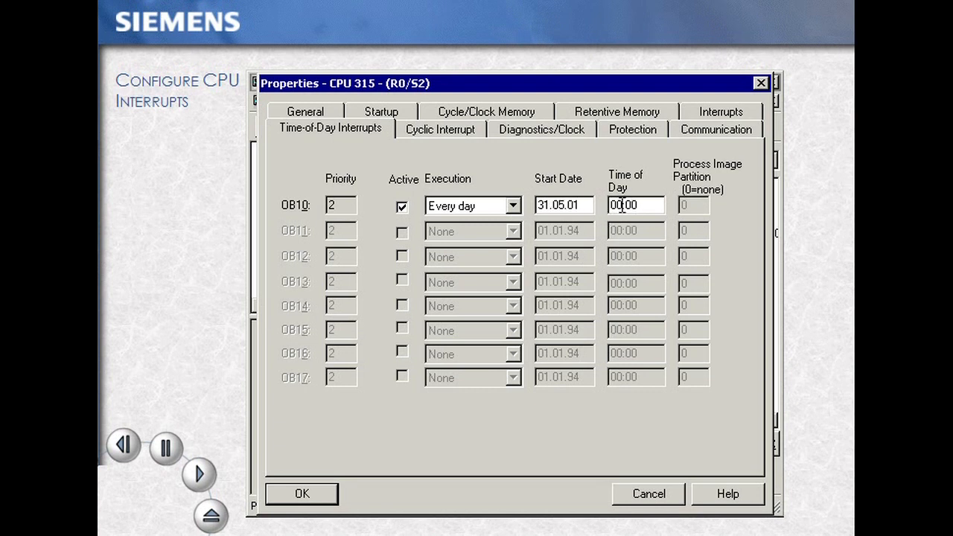
text(13:30)
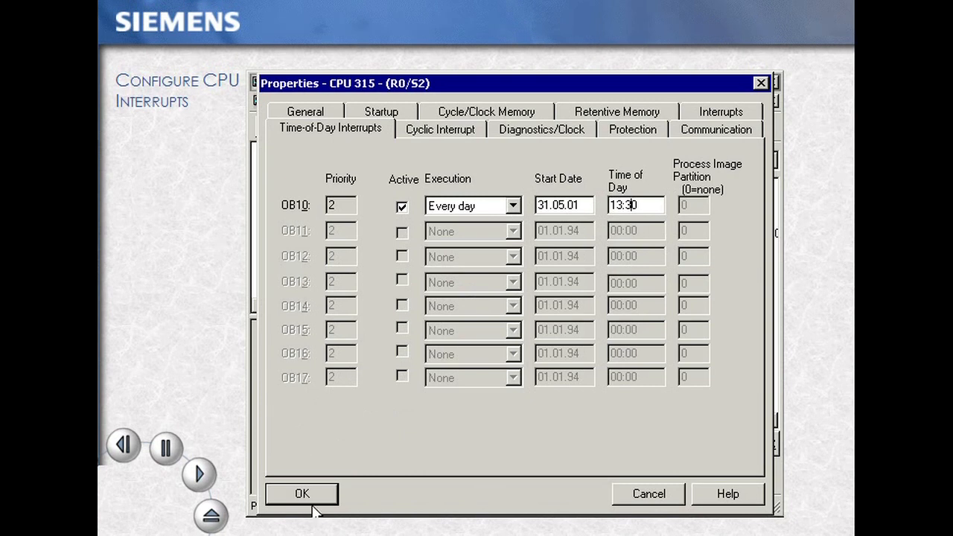
click(301, 494)
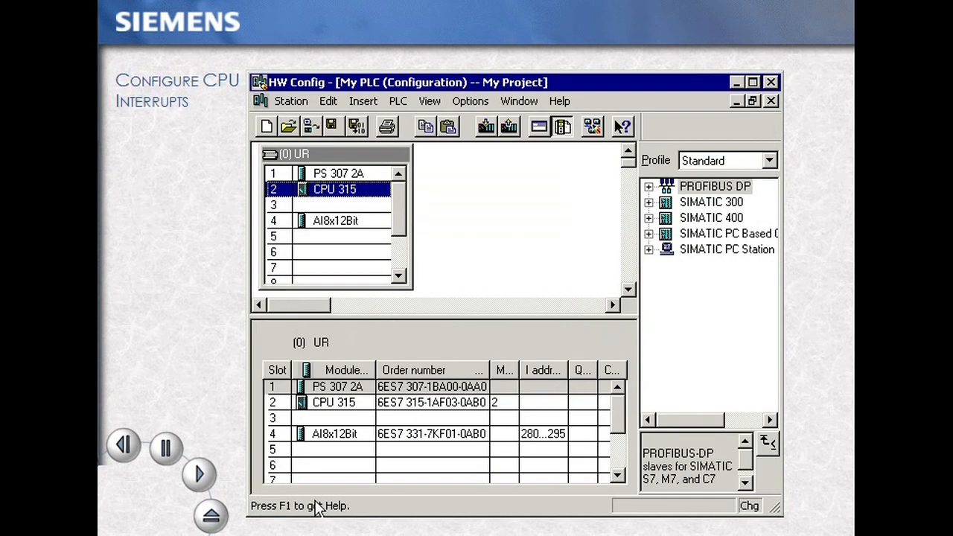
mouse_move(356, 132)
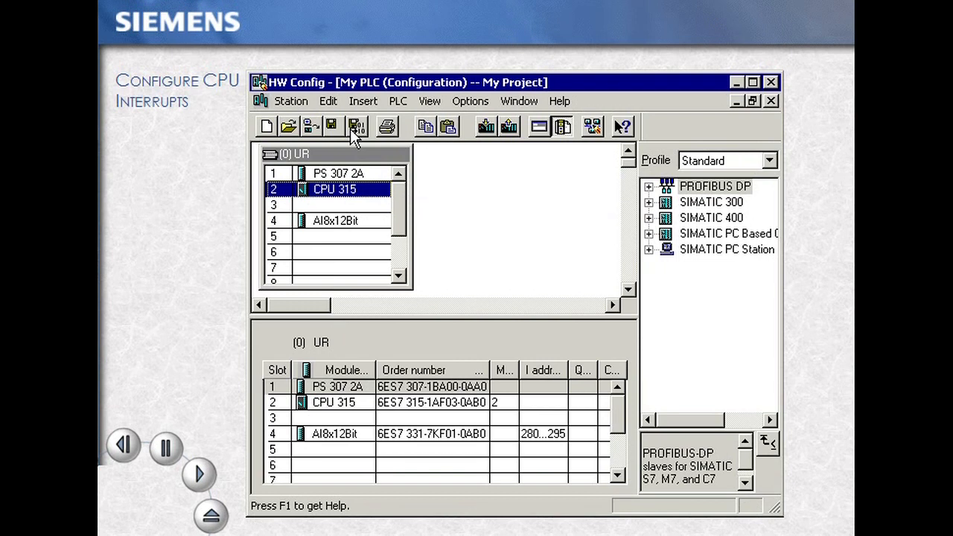
- Save and compile the station, then step through the MPI address tutorial slides 2–4
click(608, 87)
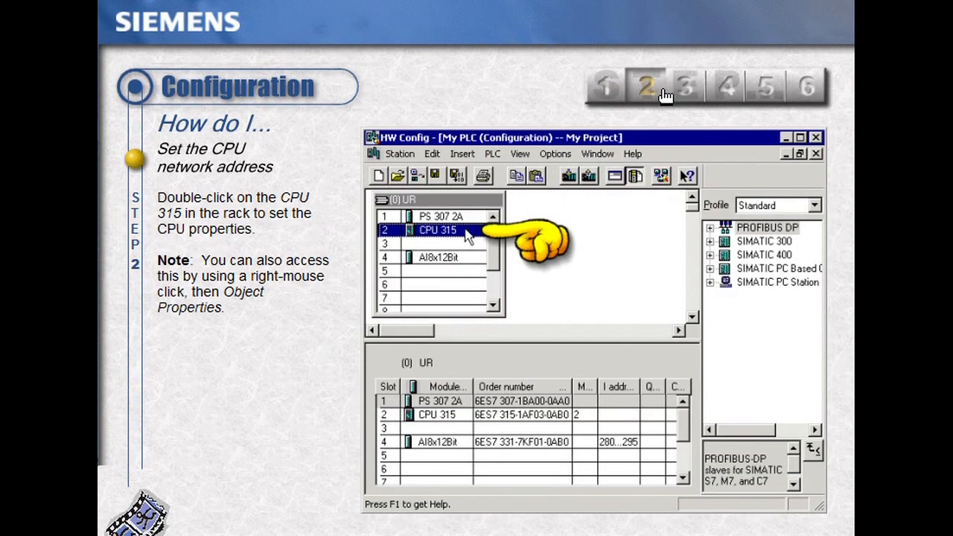
double_click(437, 229)
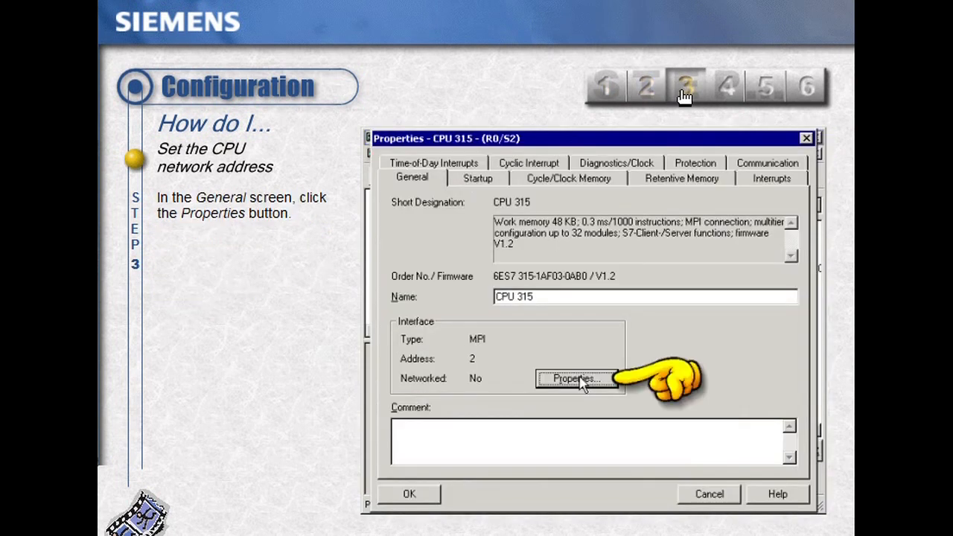
mouse_move(706, 101)
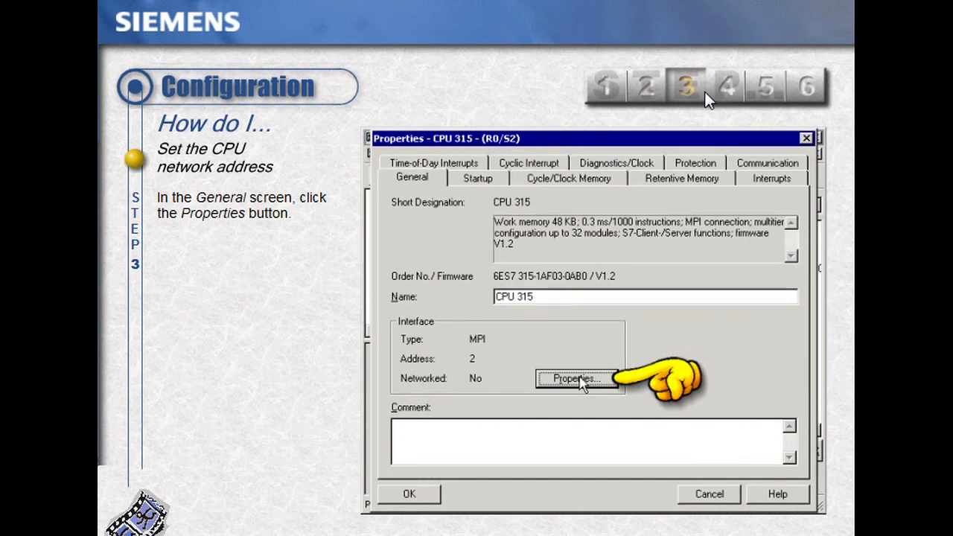
click(577, 378)
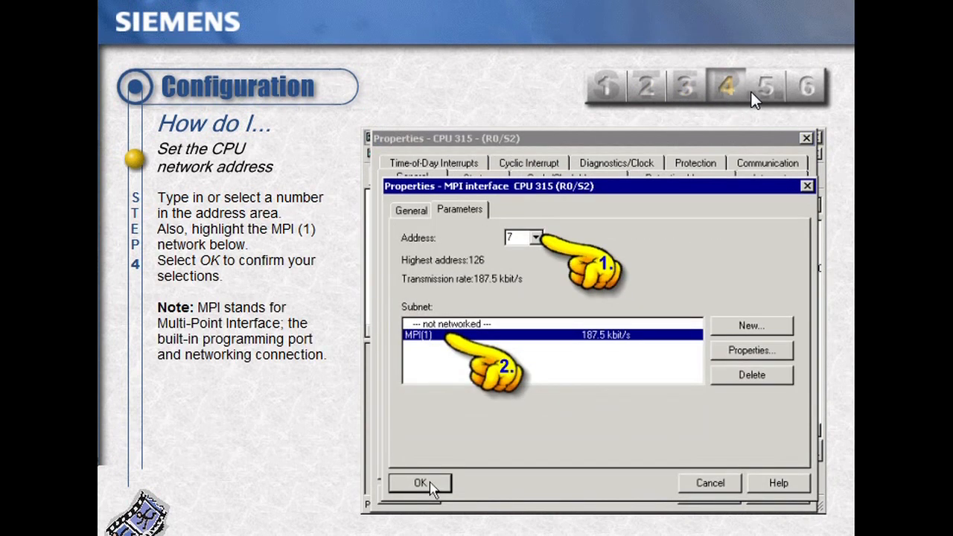
mouse_move(770, 97)
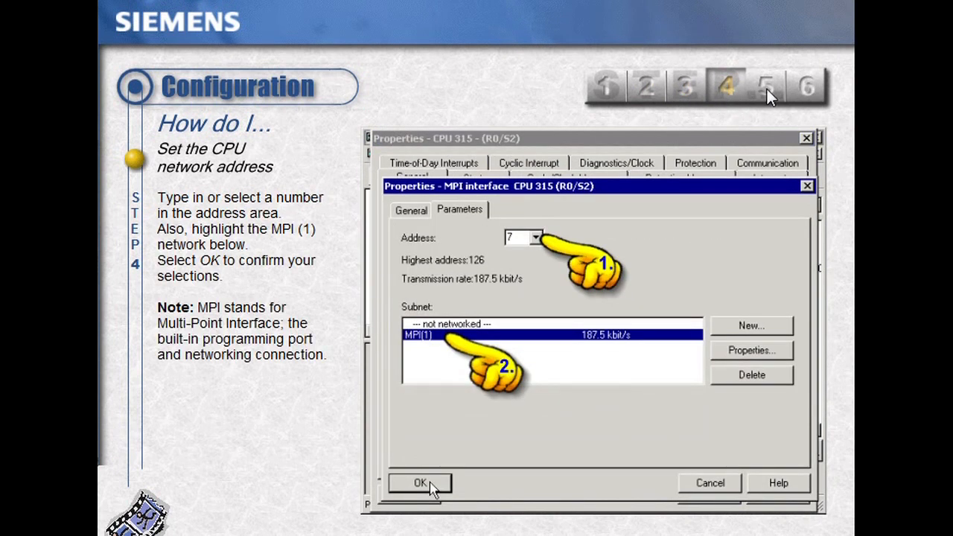
click(419, 483)
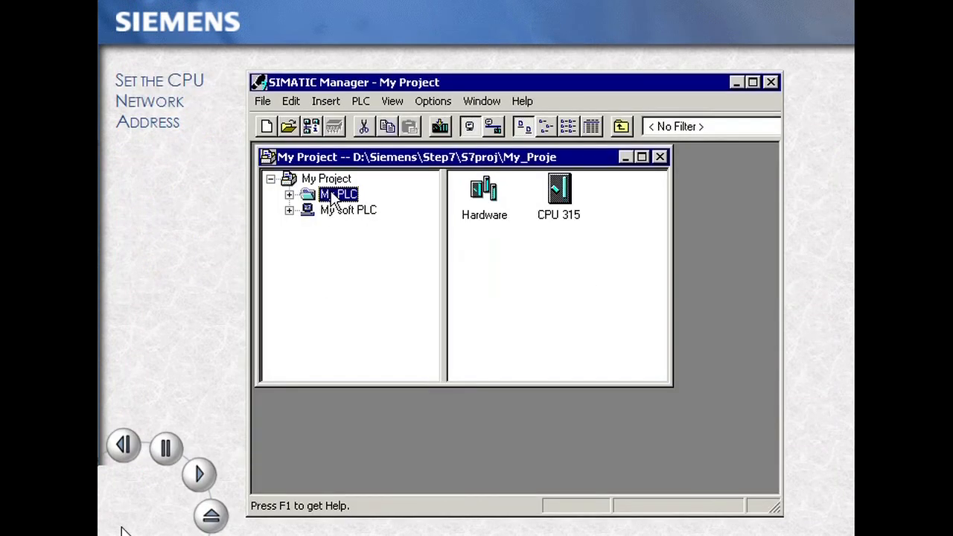
- Reopen My PLC in HW Config and show the CPU 315 Object Properties
double_click(484, 190)
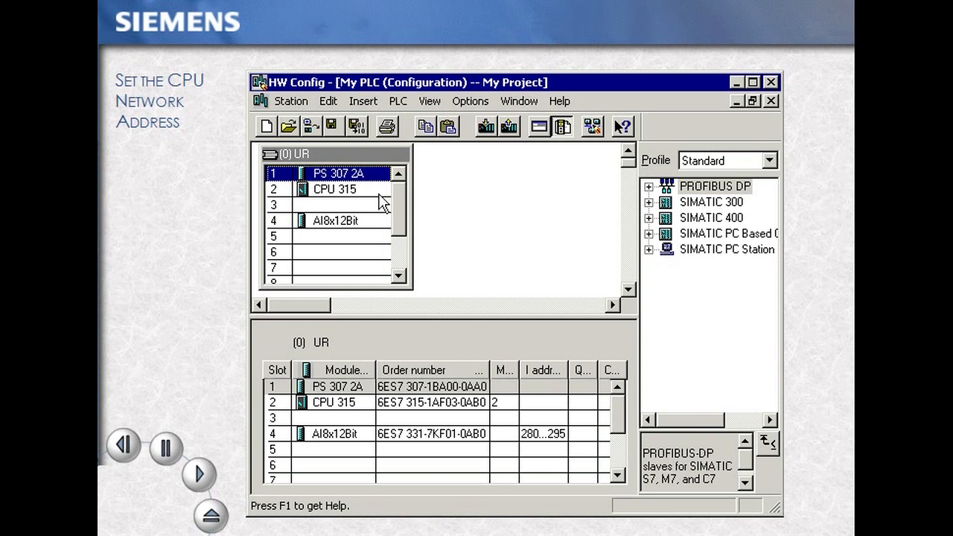
right_click(335, 188)
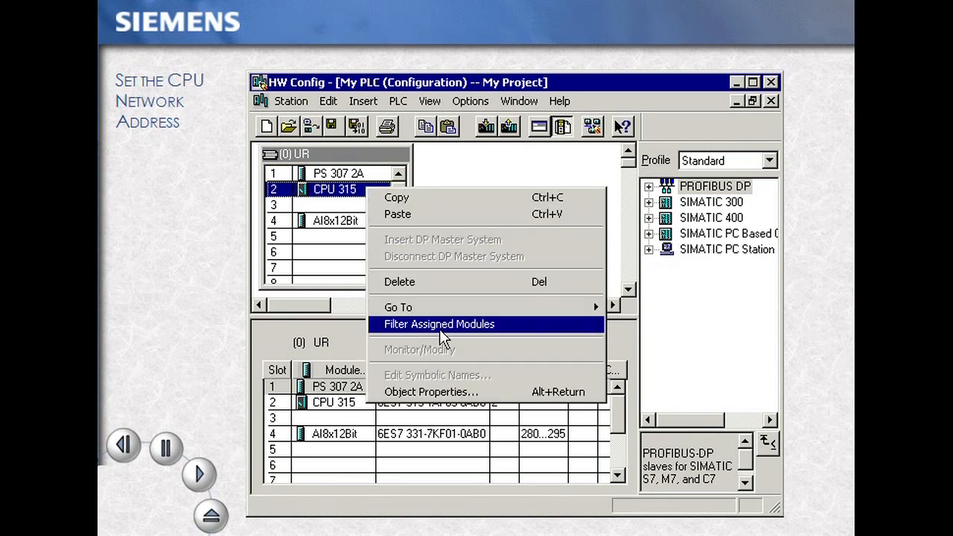
click(430, 392)
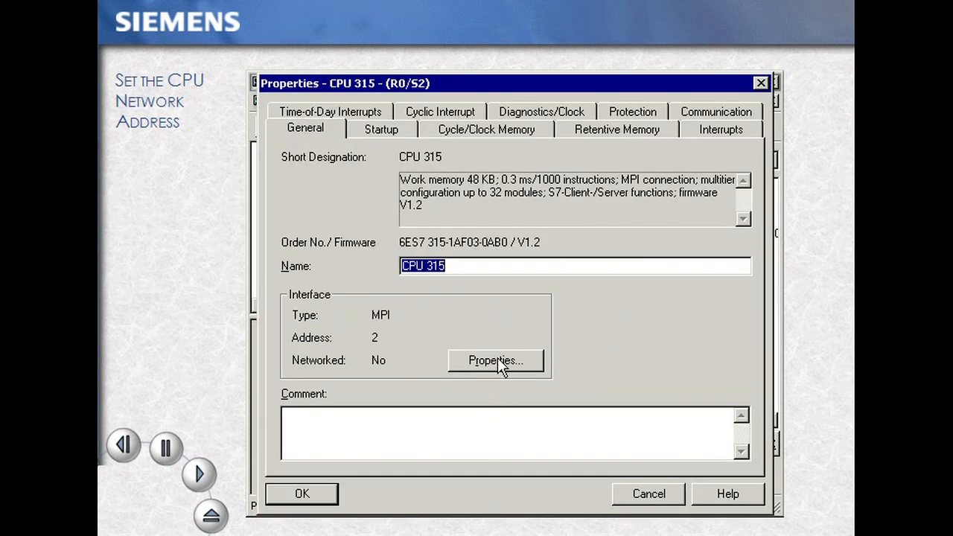
- Set the CPU 315 MPI address to 7 on subnet MPI(1) and confirm both dialogs
click(495, 361)
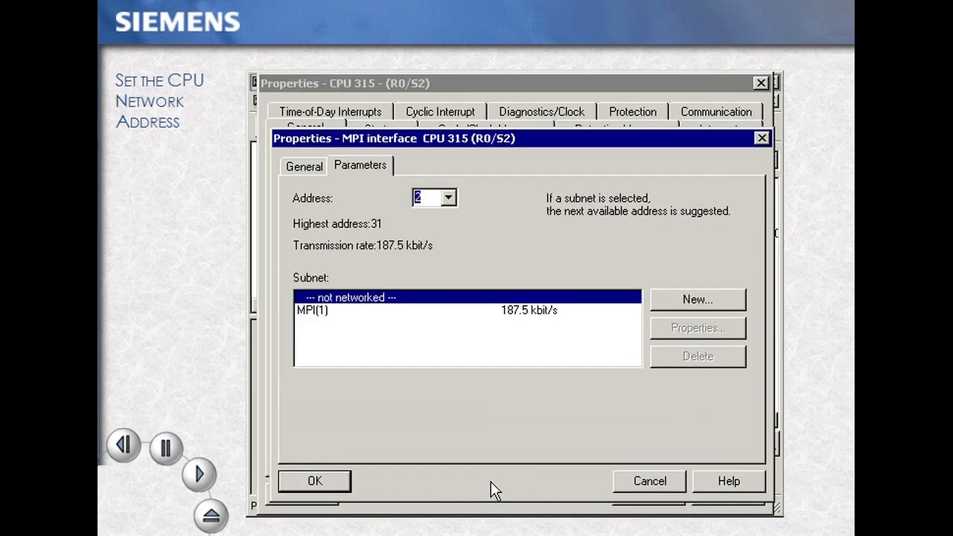
mouse_move(449, 205)
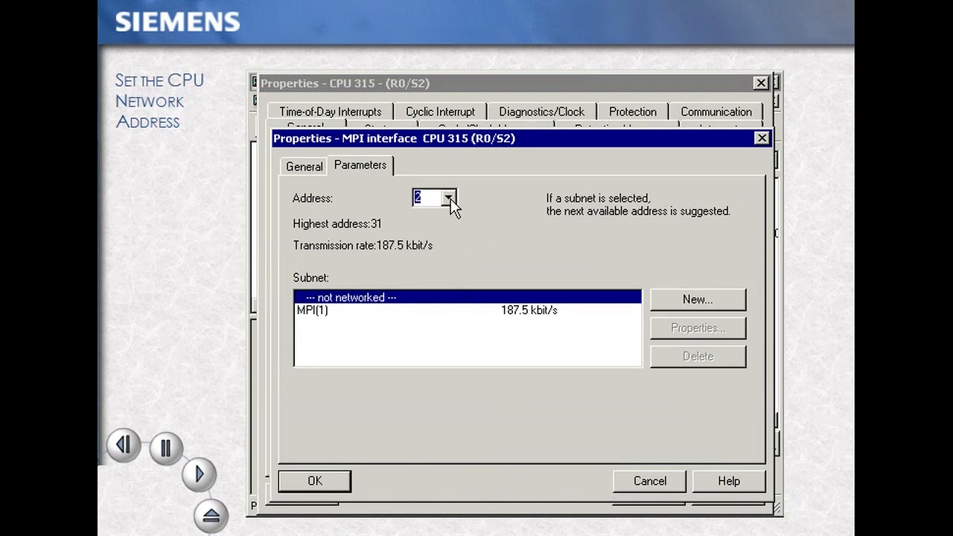
click(448, 197)
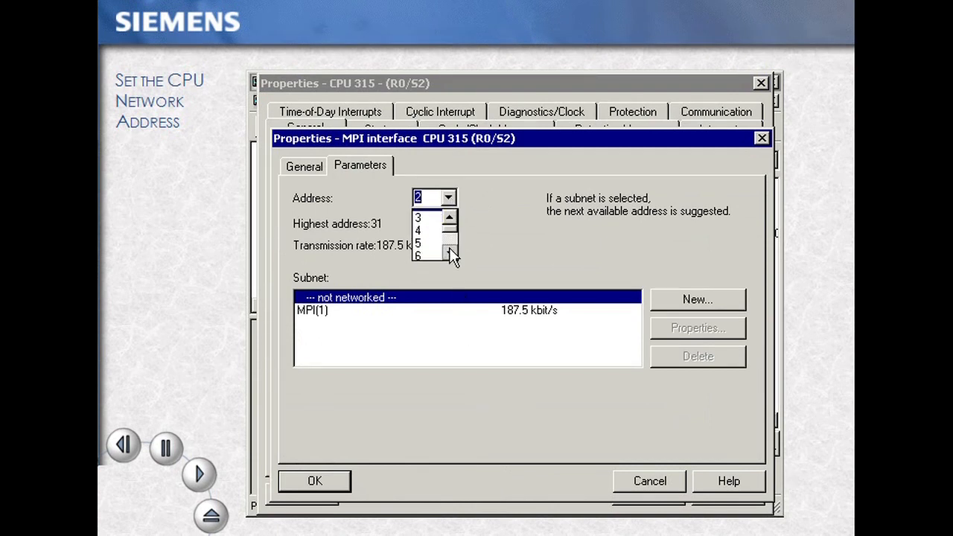
click(417, 256)
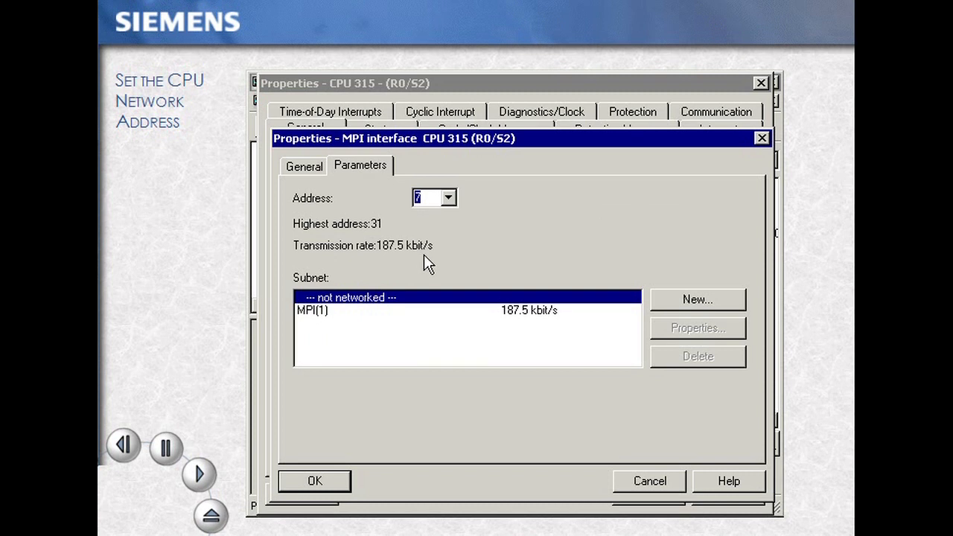
click(313, 310)
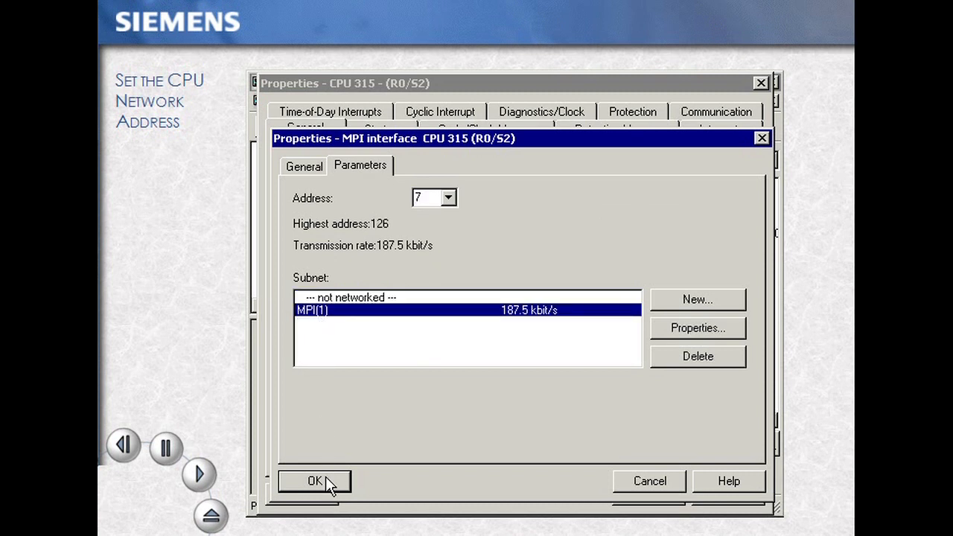
click(314, 480)
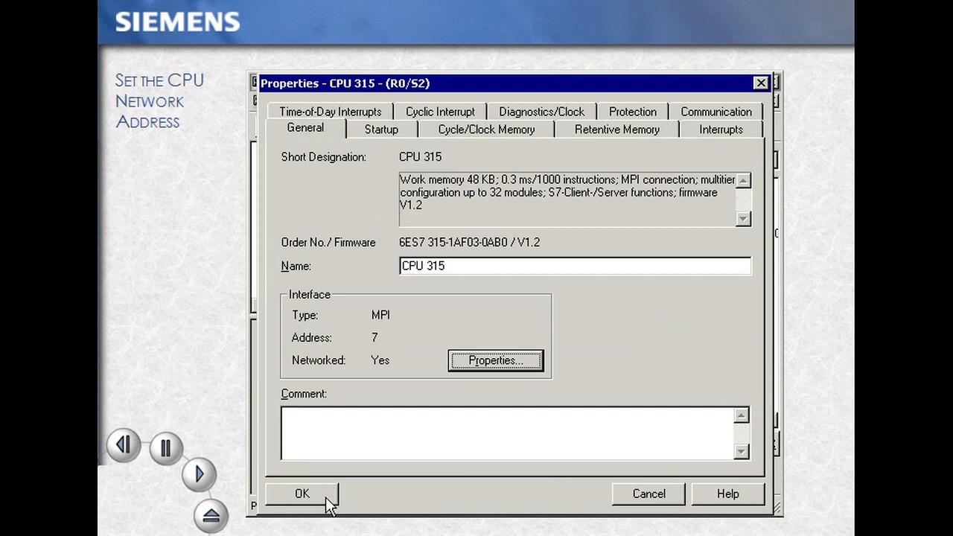
click(302, 492)
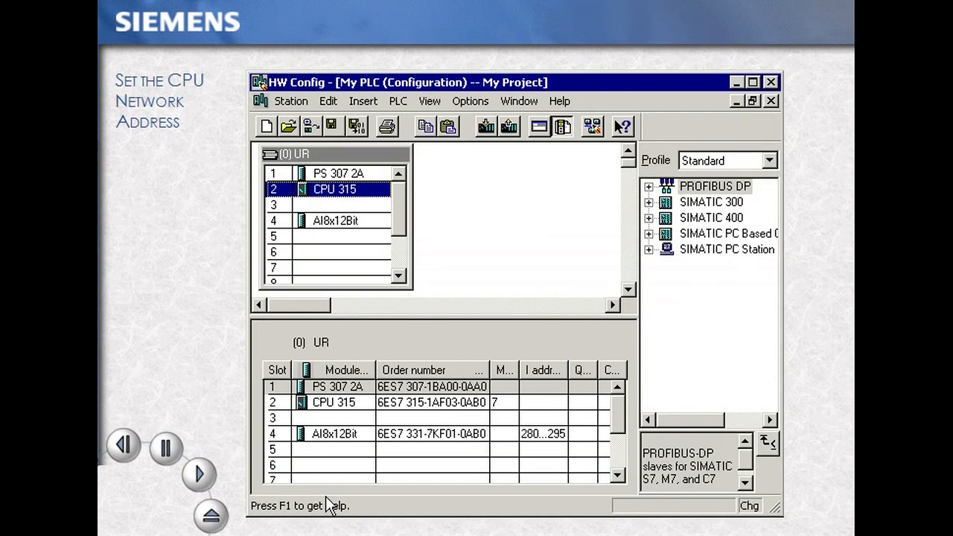
mouse_move(356, 127)
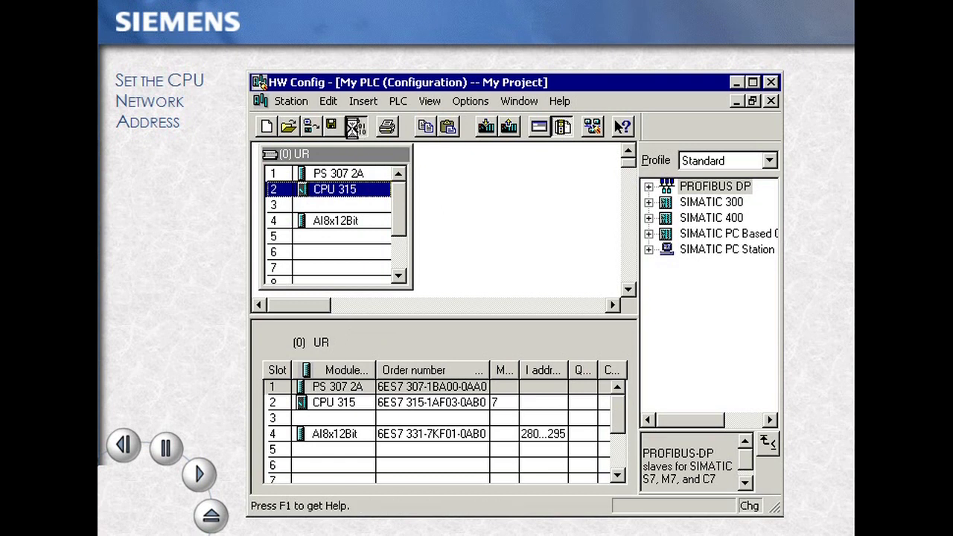
- Save and compile, walk through the PROFIBUS DP address tutorial slides 3–6, and start the demo
click(355, 126)
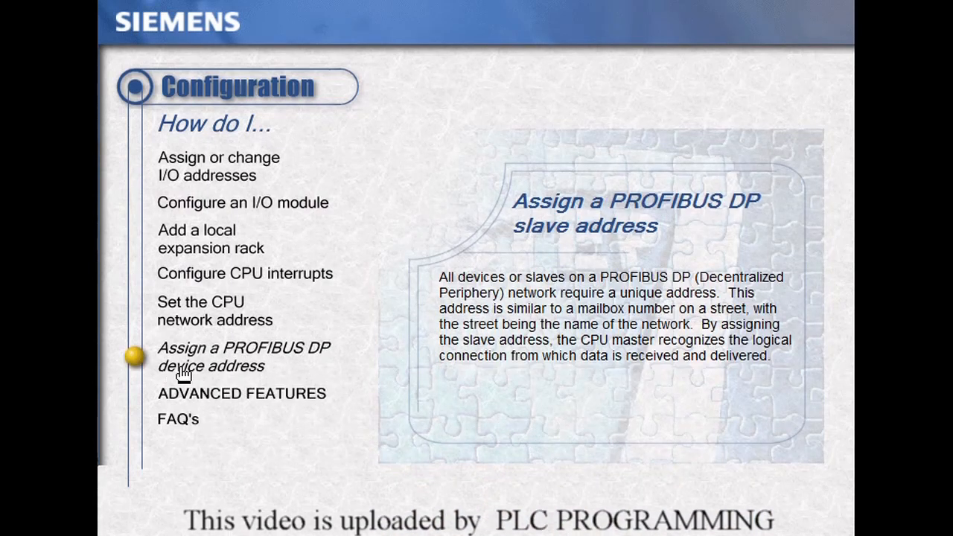
click(245, 357)
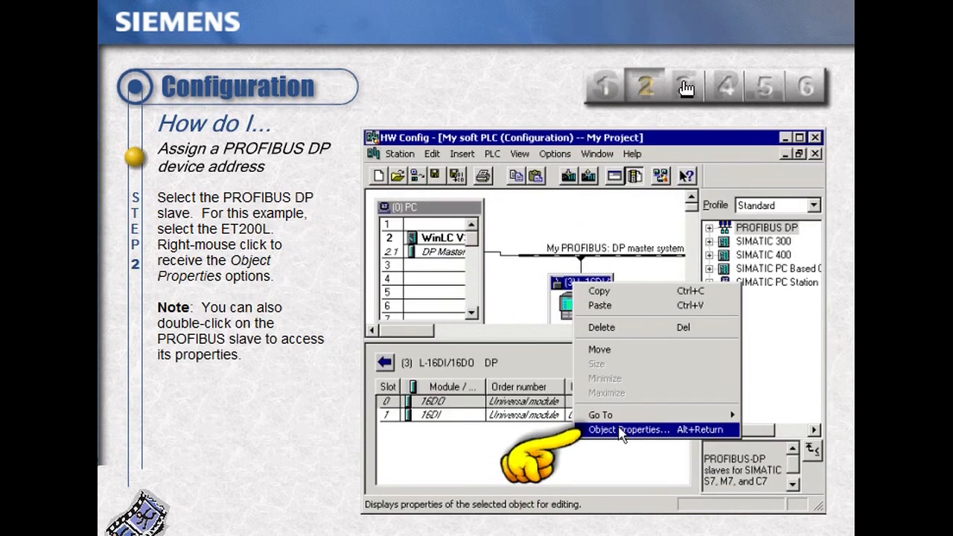
click(627, 429)
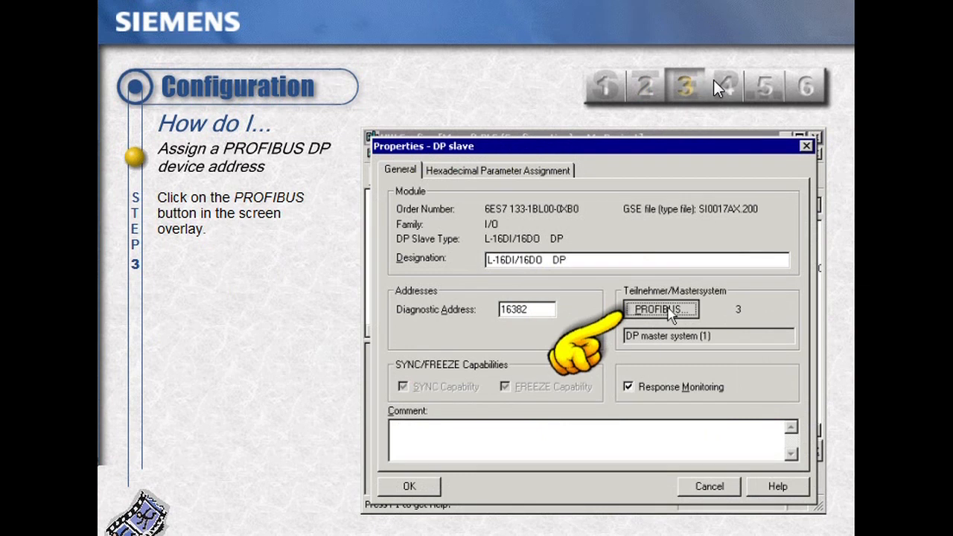
click(661, 308)
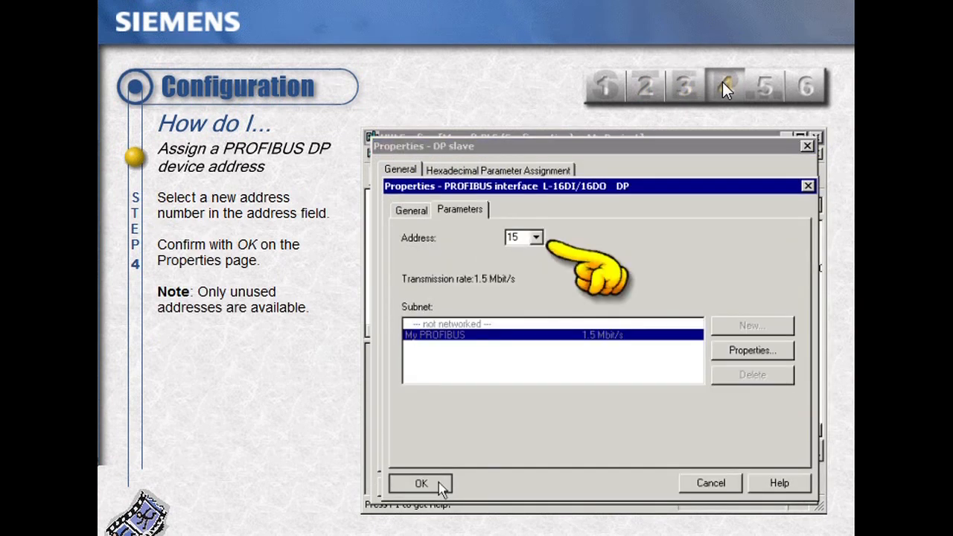
mouse_move(767, 89)
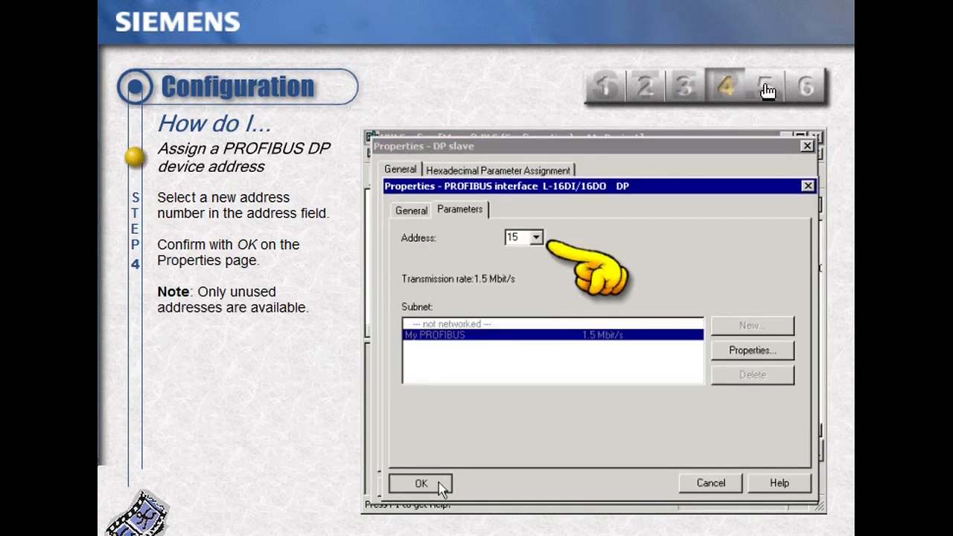
click(420, 483)
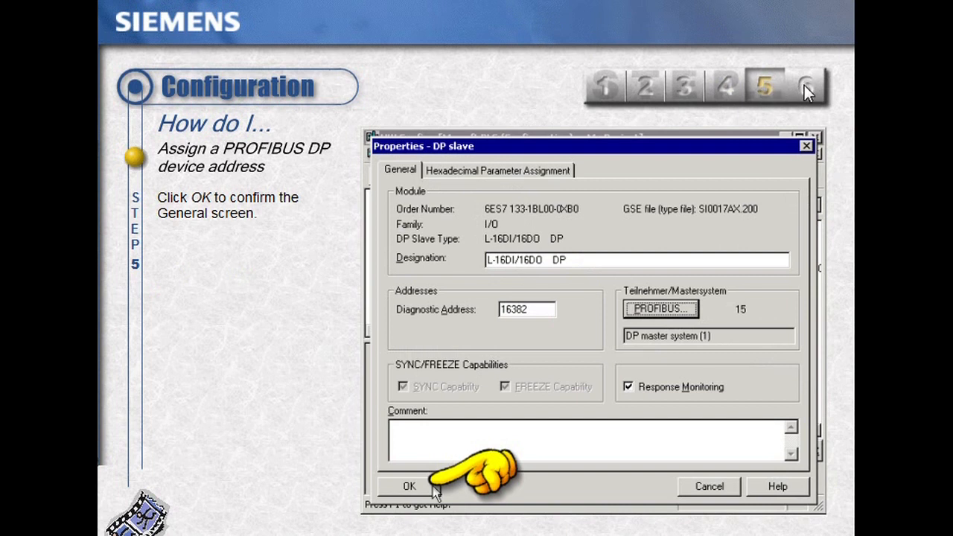
click(409, 486)
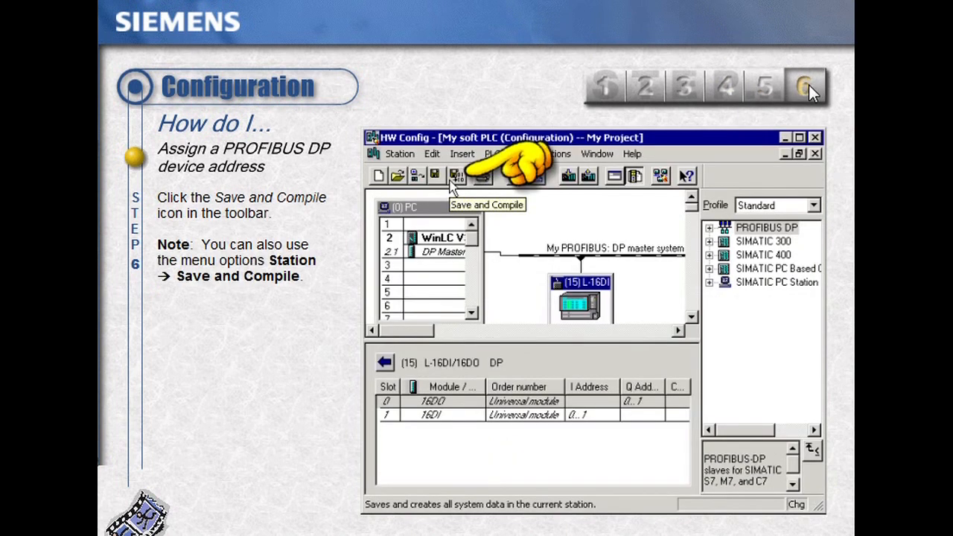
click(805, 85)
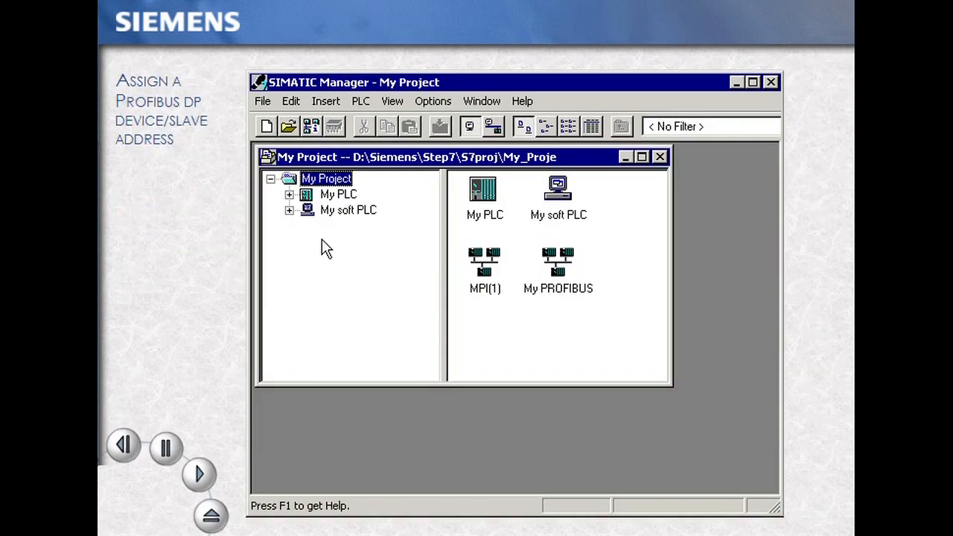
- Open My soft PLC's Configuration in HW Config and reach the L-16DI/16DO slave's Object Properties
click(347, 209)
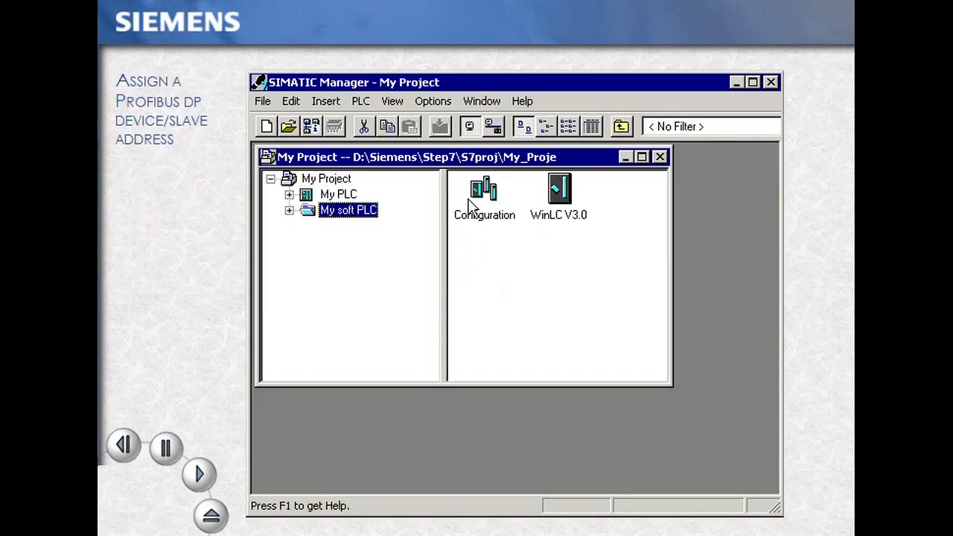
double_click(484, 190)
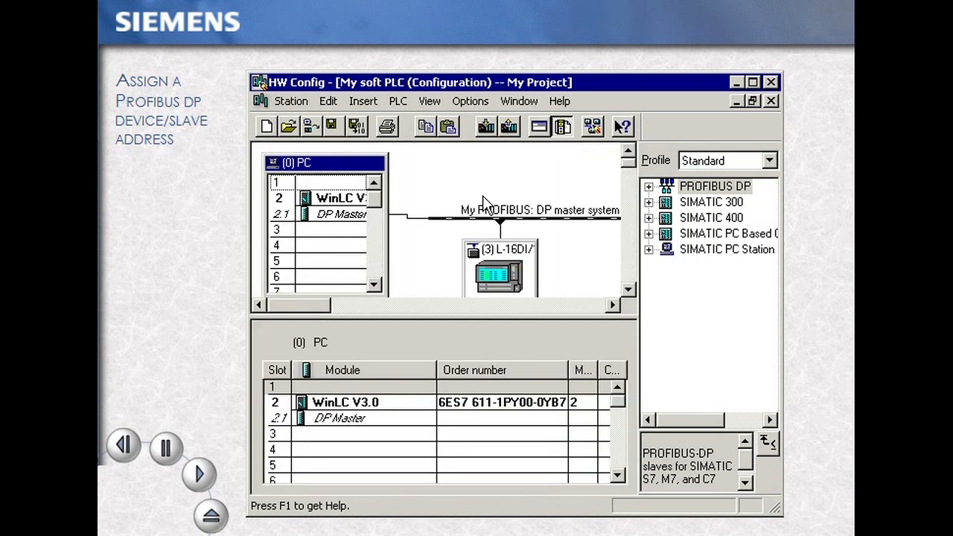
mouse_move(495, 257)
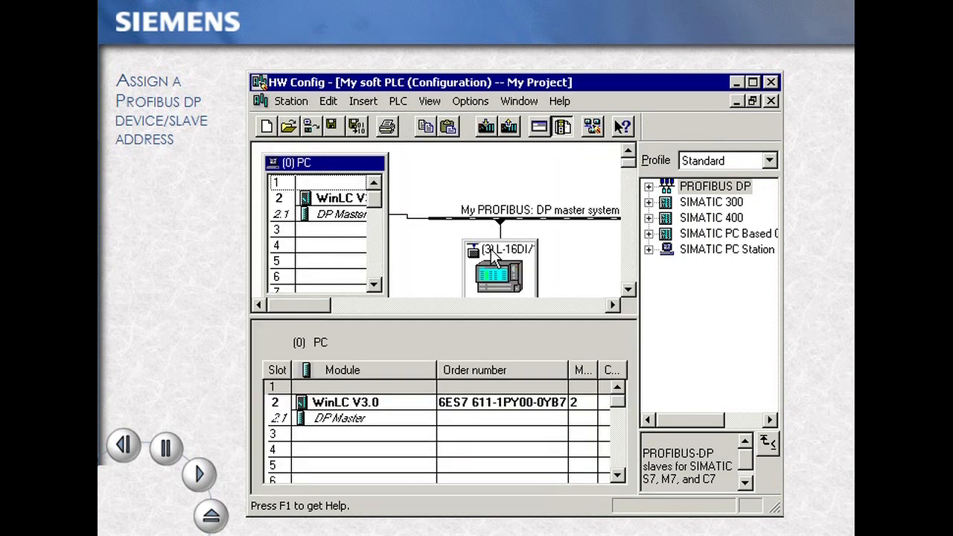
click(499, 268)
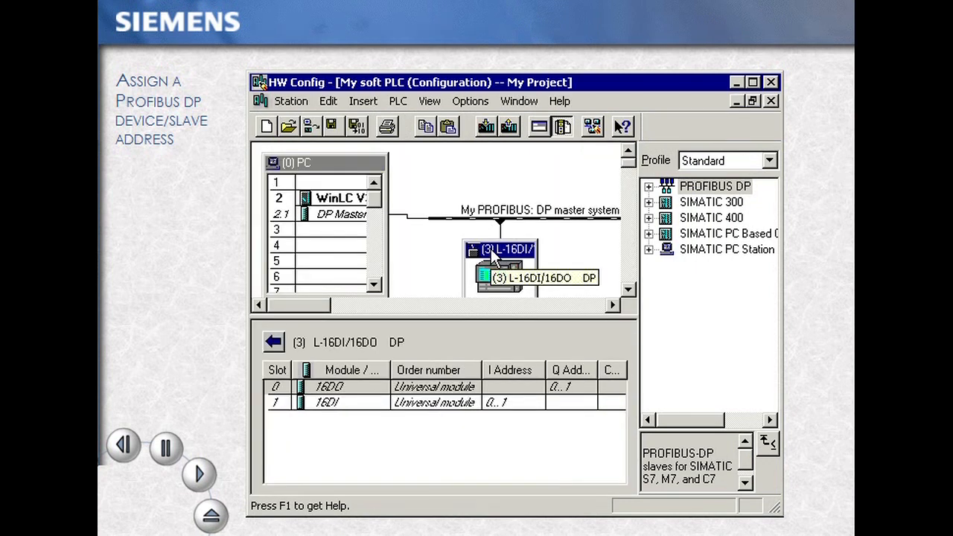
right_click(500, 253)
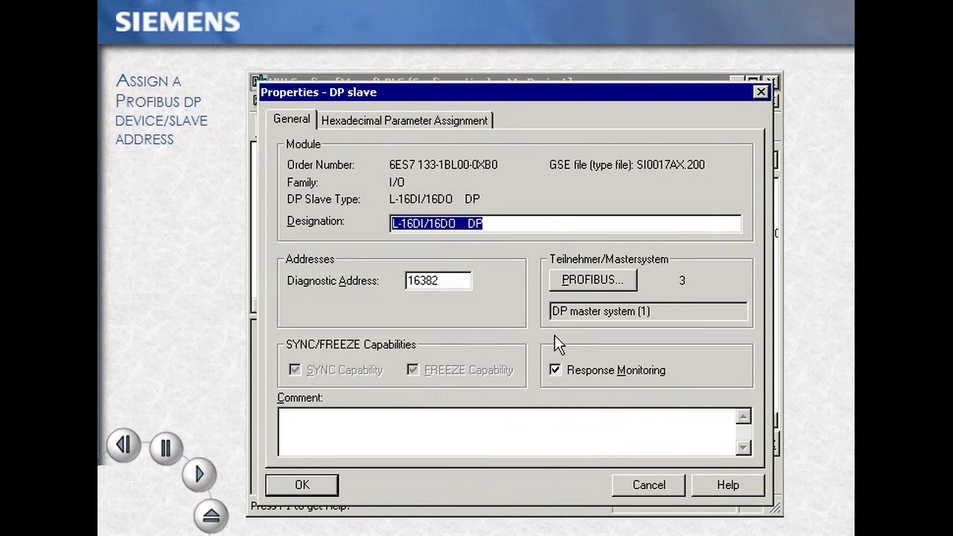
- Set the L-16DI/16DO slave's PROFIBUS address to 15 and confirm both dialogs
click(592, 279)
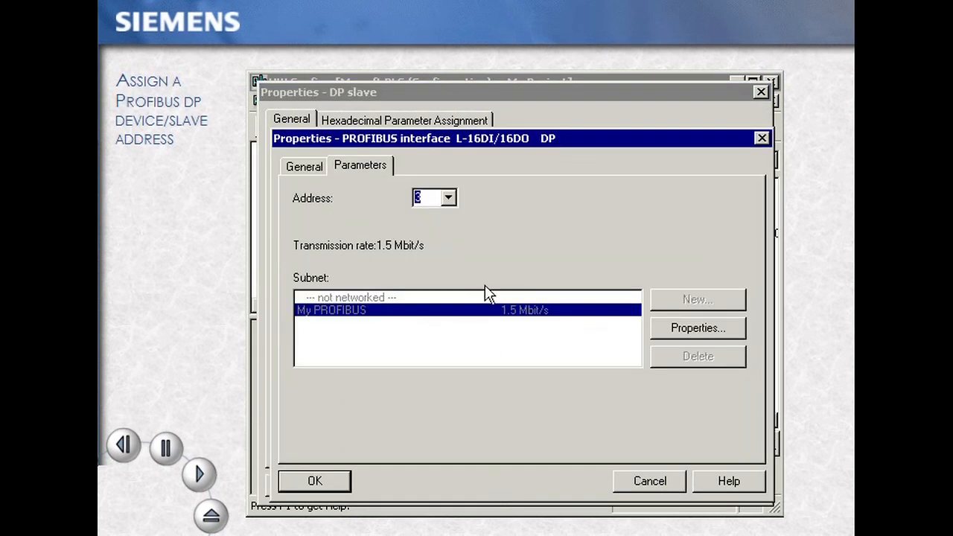
click(448, 197)
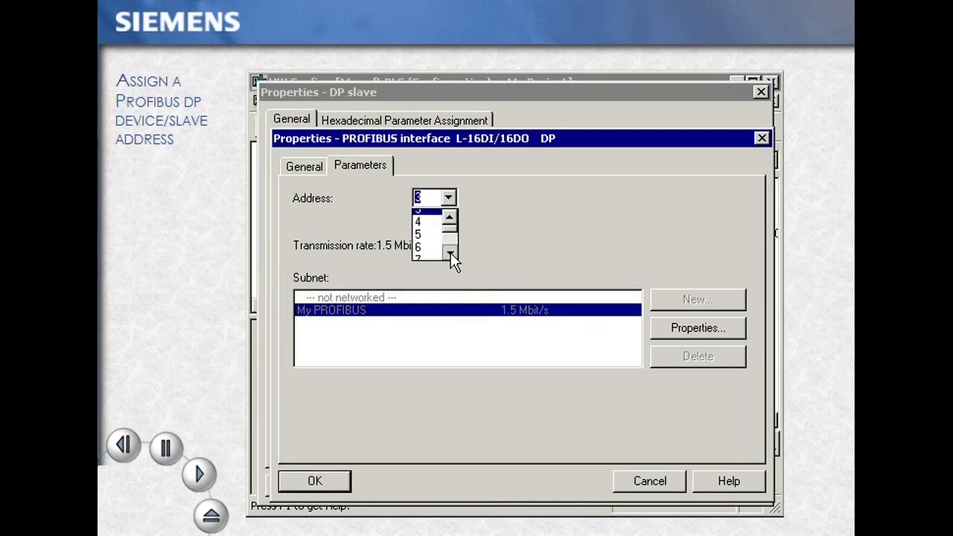
click(450, 253)
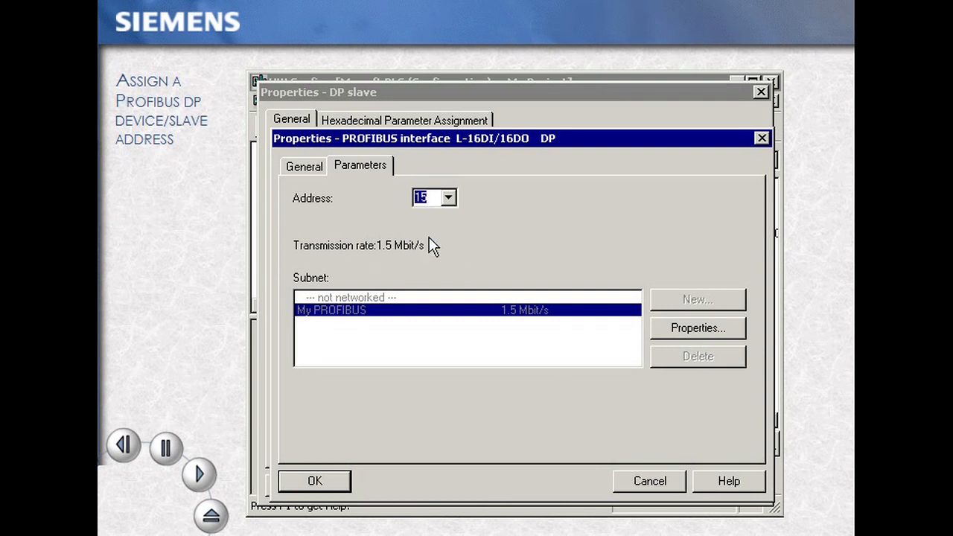
click(315, 480)
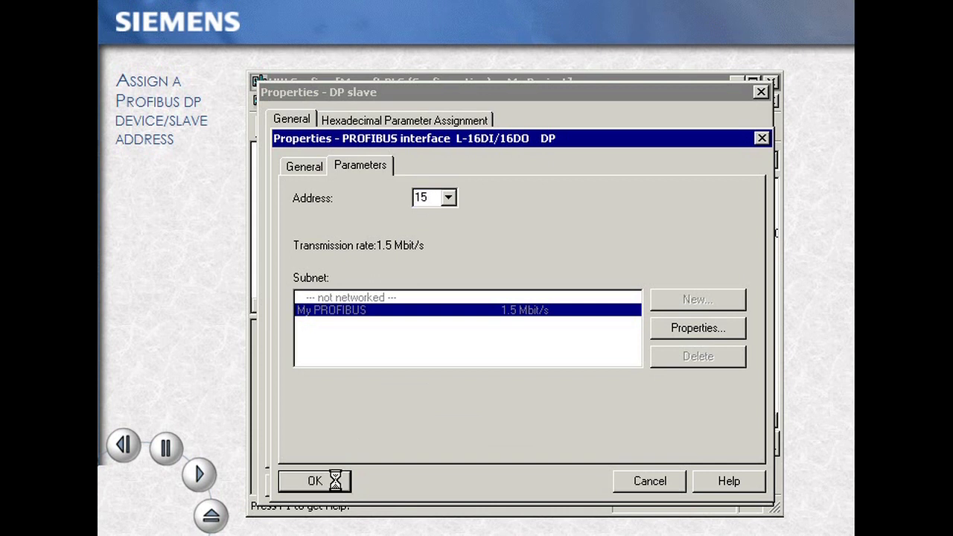
click(314, 480)
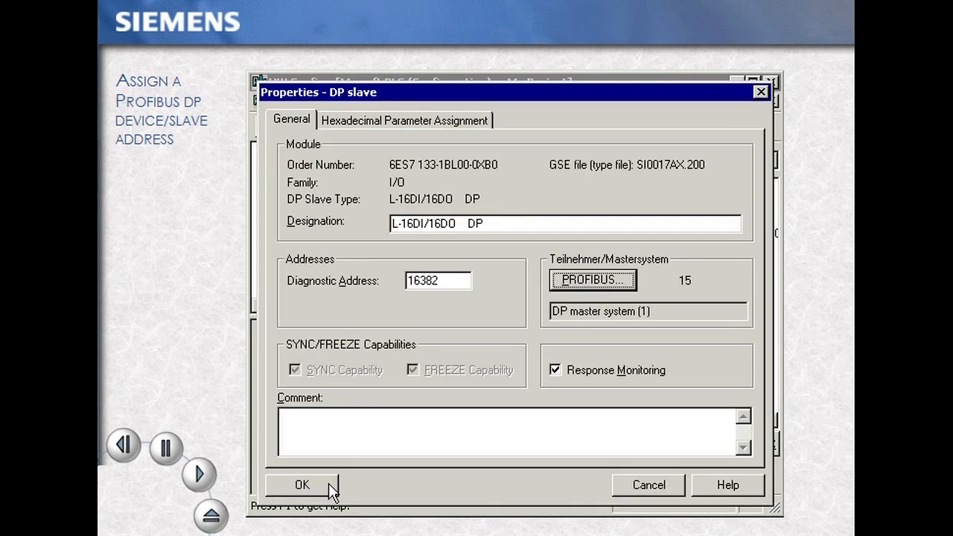
click(302, 485)
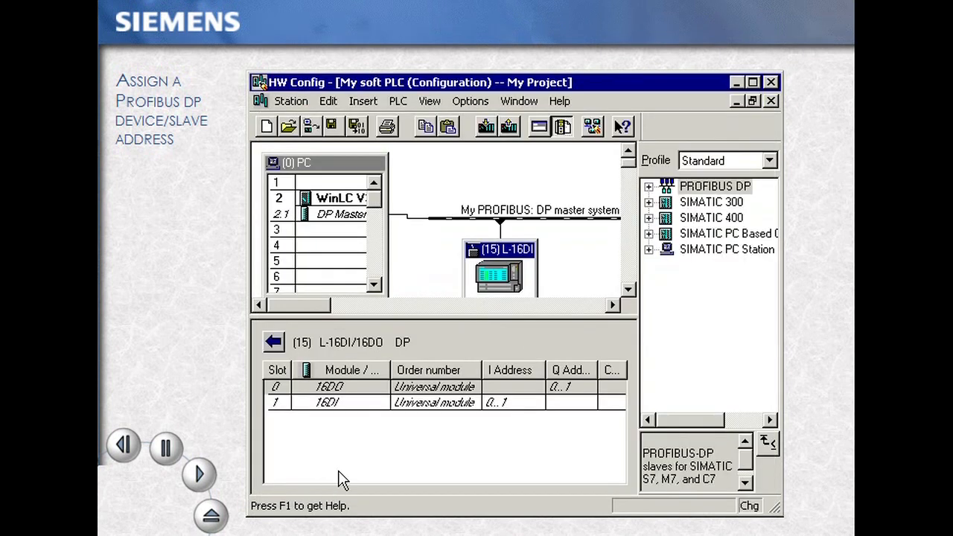
mouse_move(491, 287)
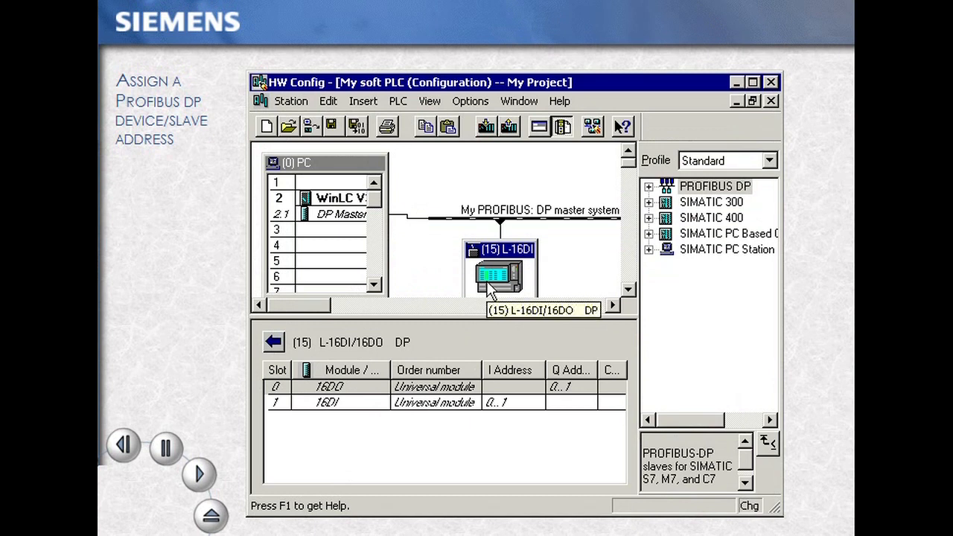
mouse_move(351, 141)
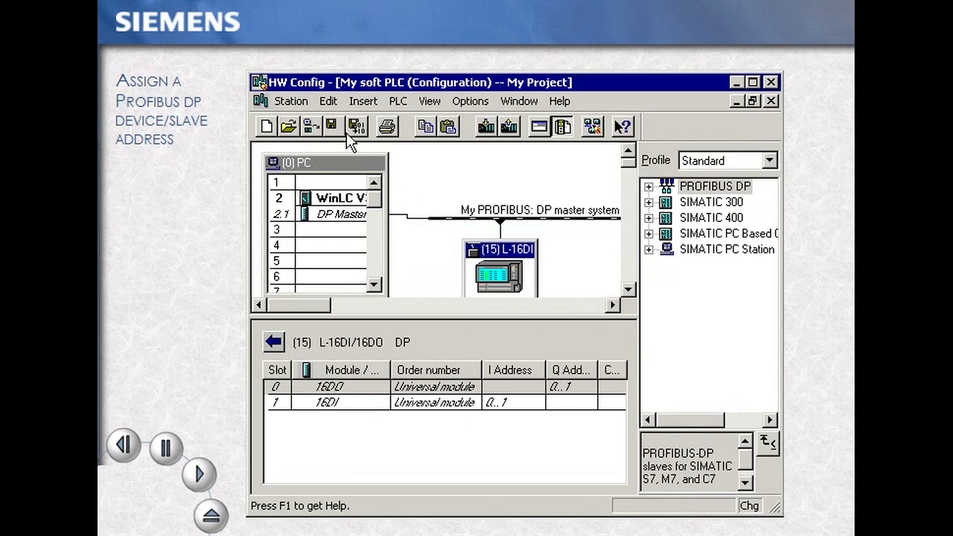
mouse_move(357, 126)
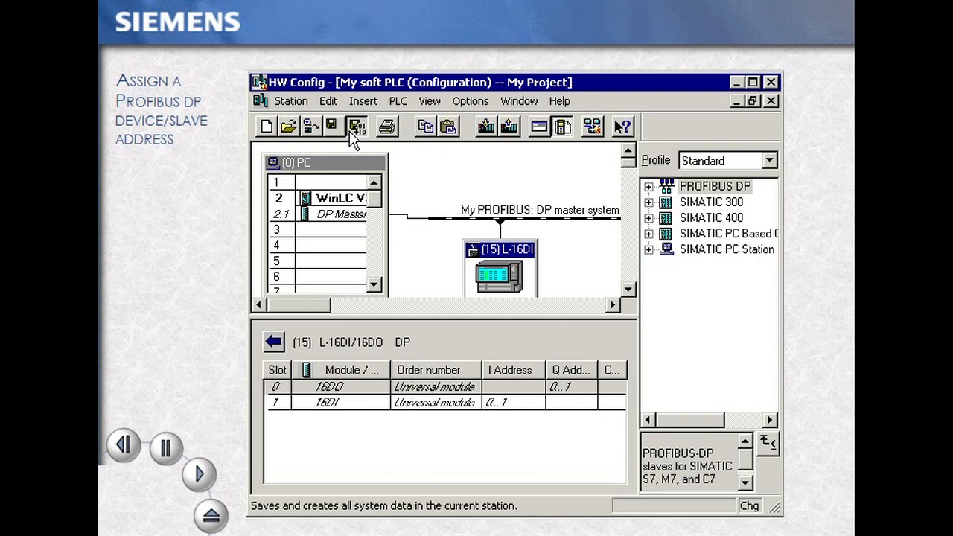